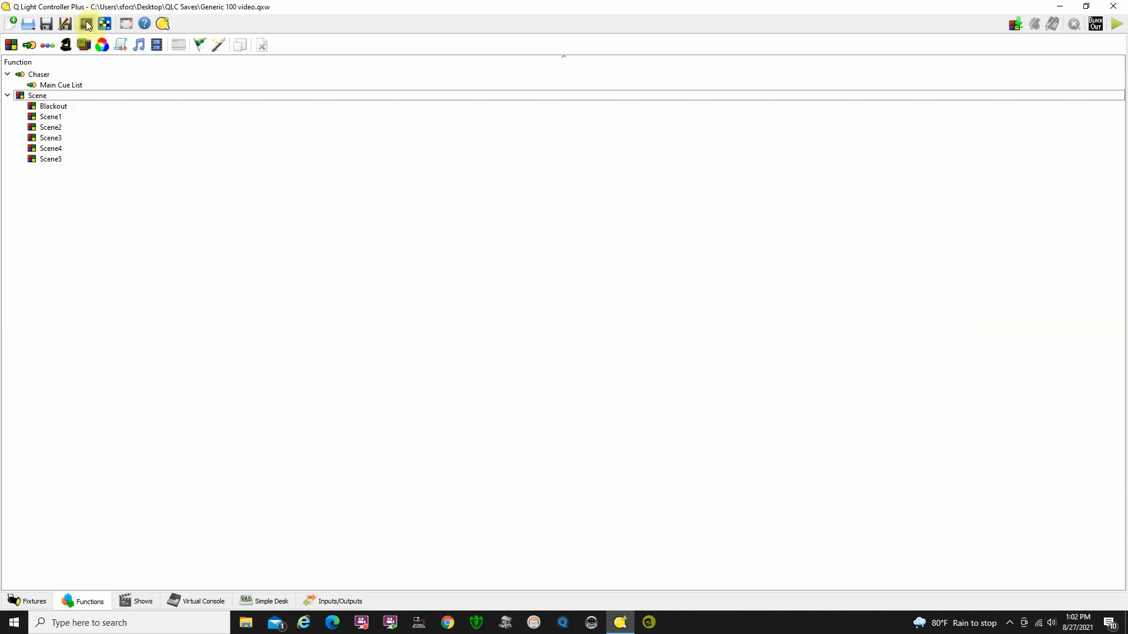
Bring up the Fixture Monitor window from the main toolbar.
left_click(86, 23)
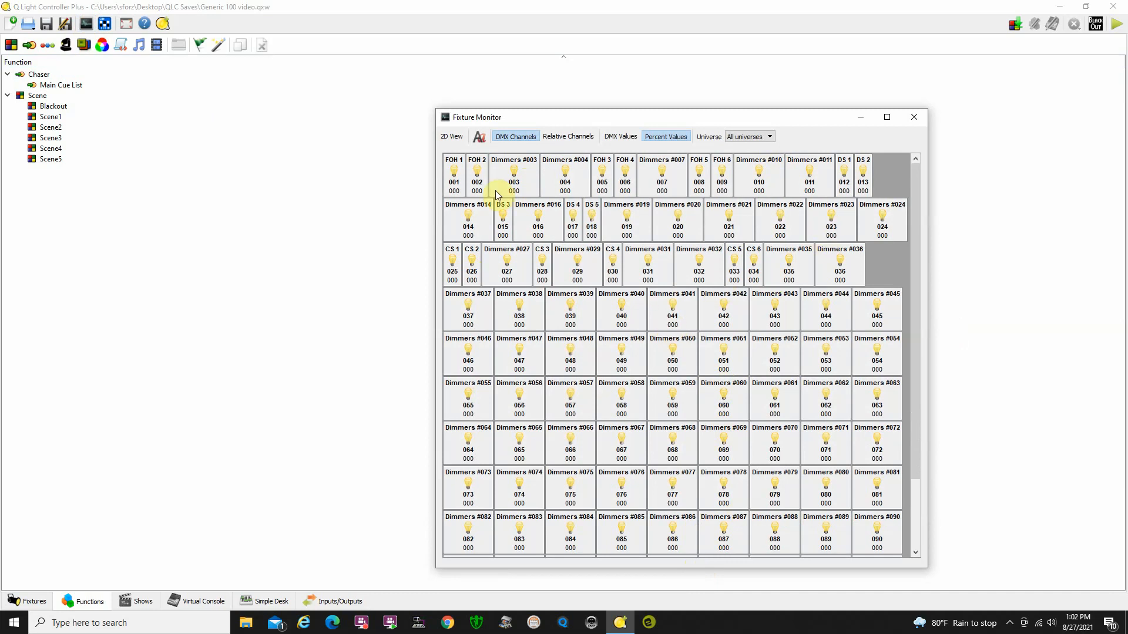
mouse_move(572, 301)
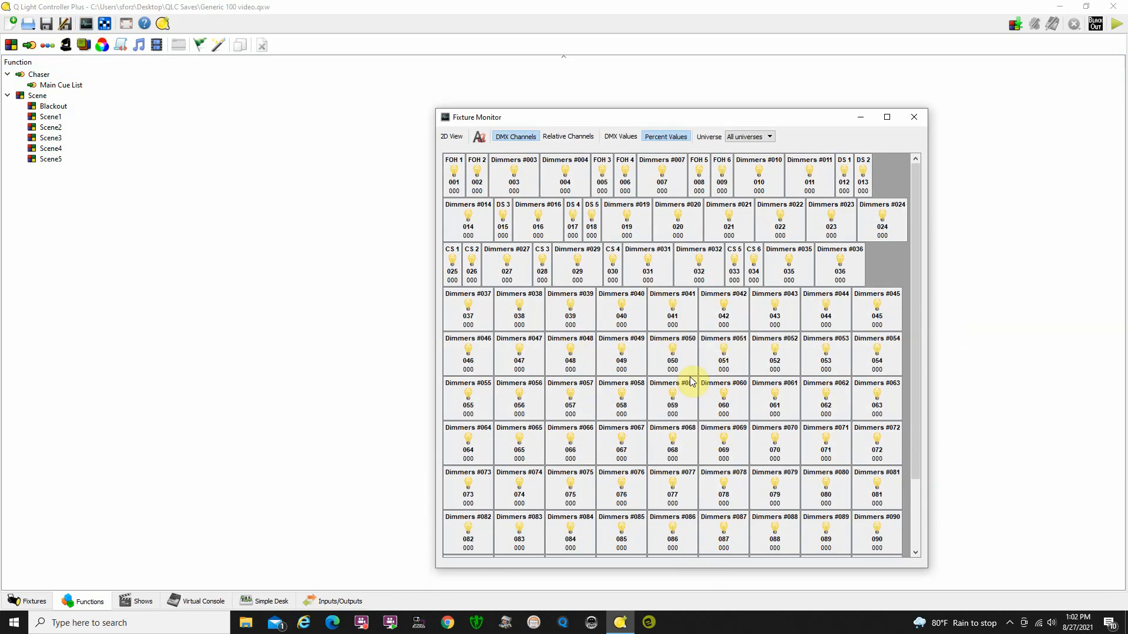
mouse_move(775, 390)
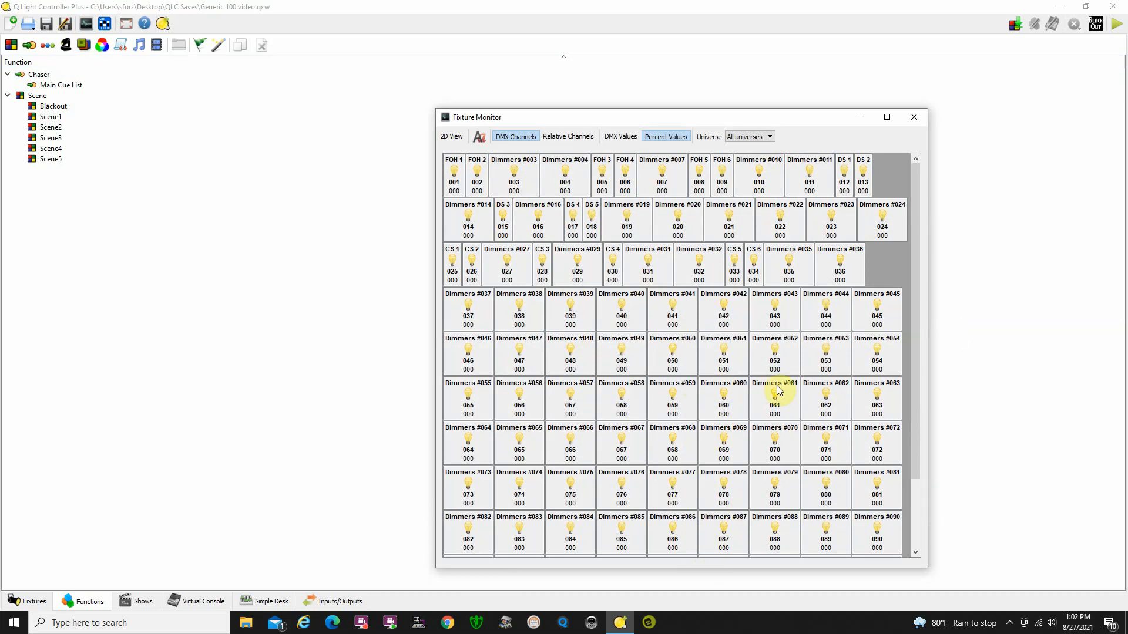
mouse_move(623, 181)
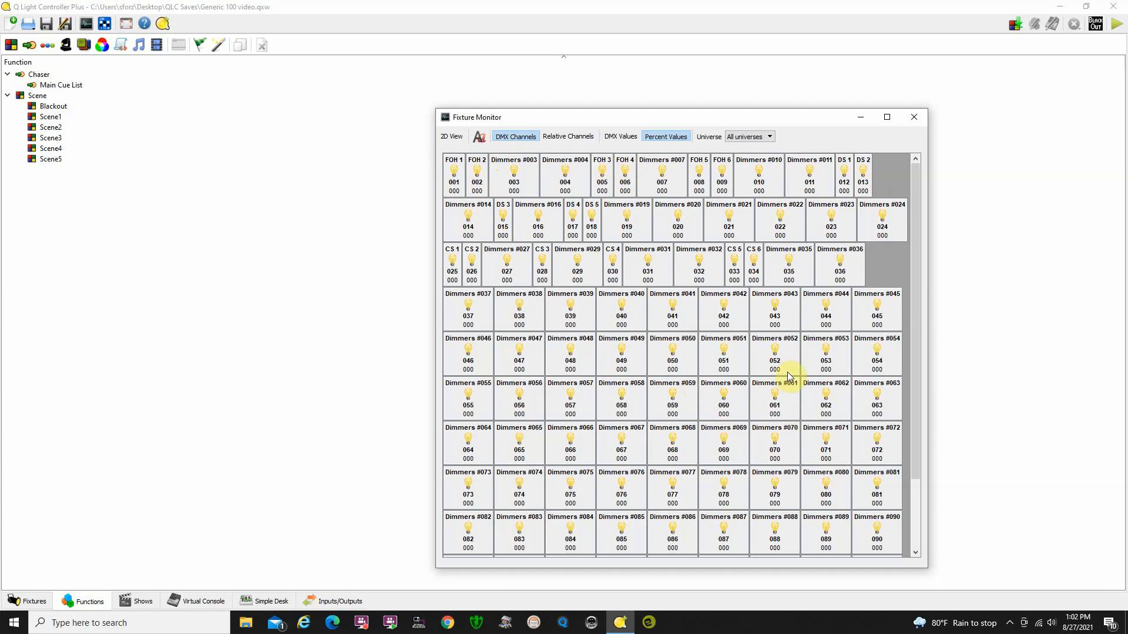
mouse_move(767, 281)
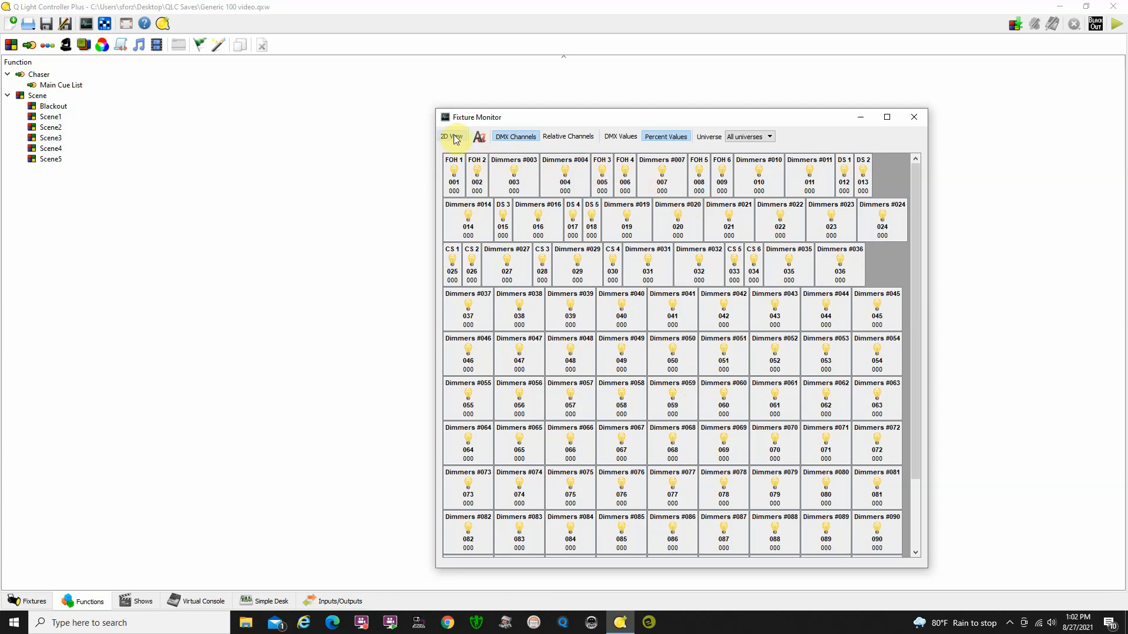
Show the monitor's 2D View, an empty 25 × 25 ft stage grid, and adjust the window.
left_click(451, 136)
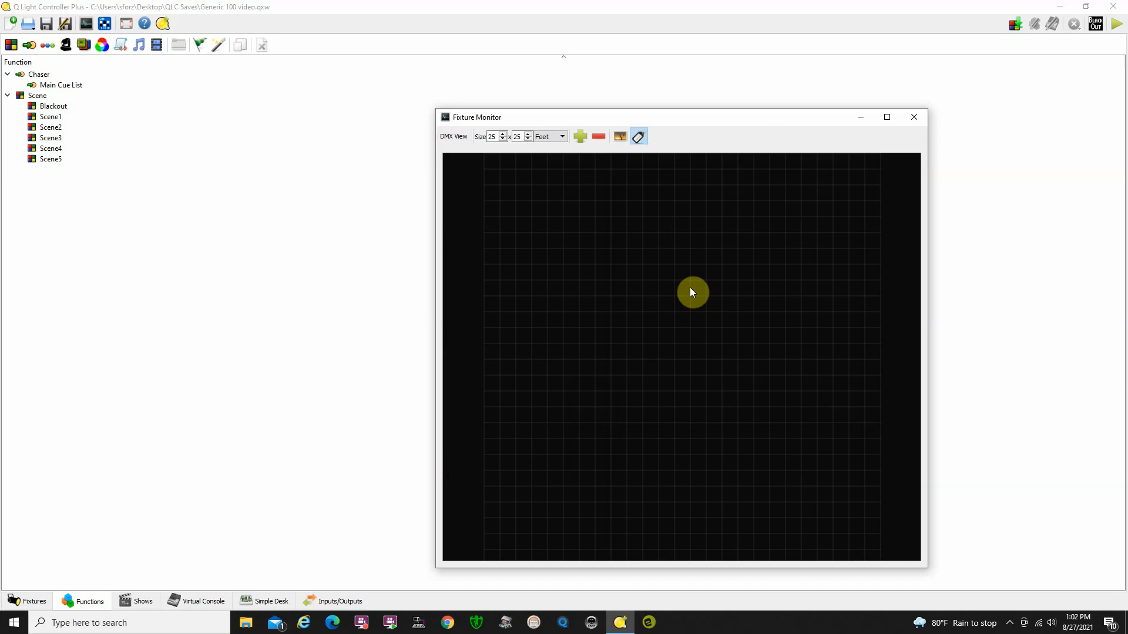
left_click_drag(693, 292, 741, 305)
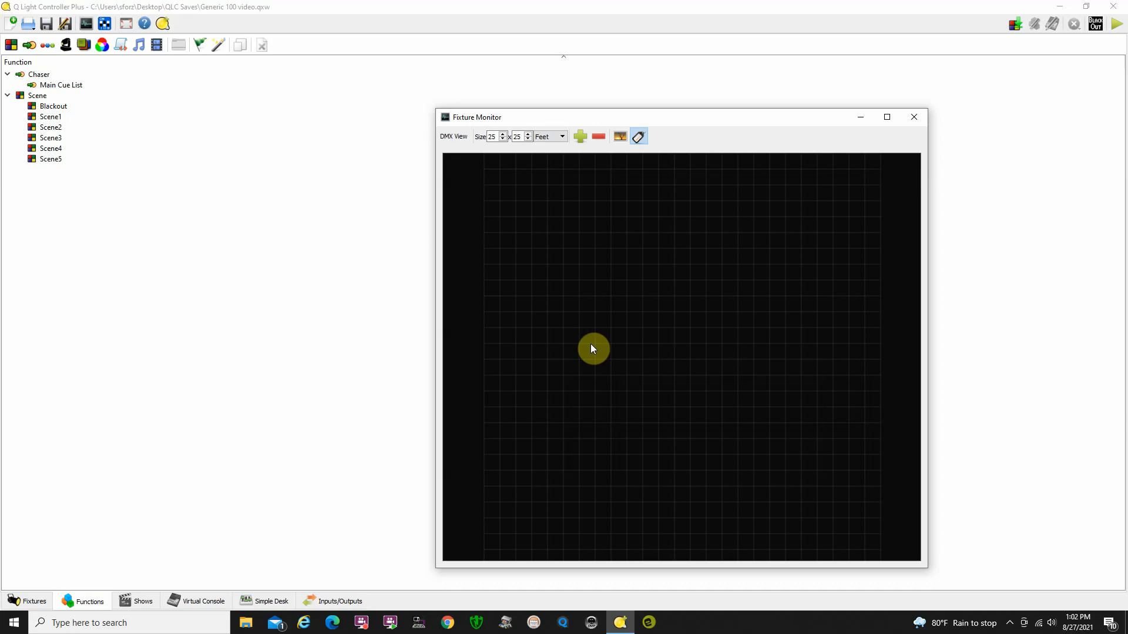
left_click_drag(593, 348, 561, 326)
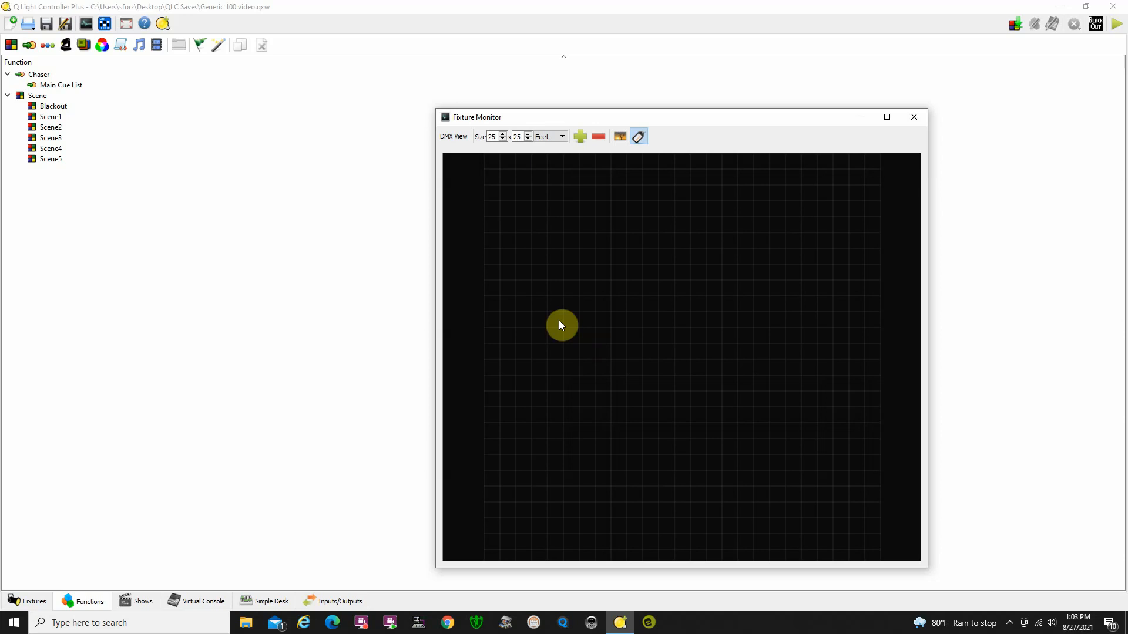
left_click_drag(562, 324, 755, 246)
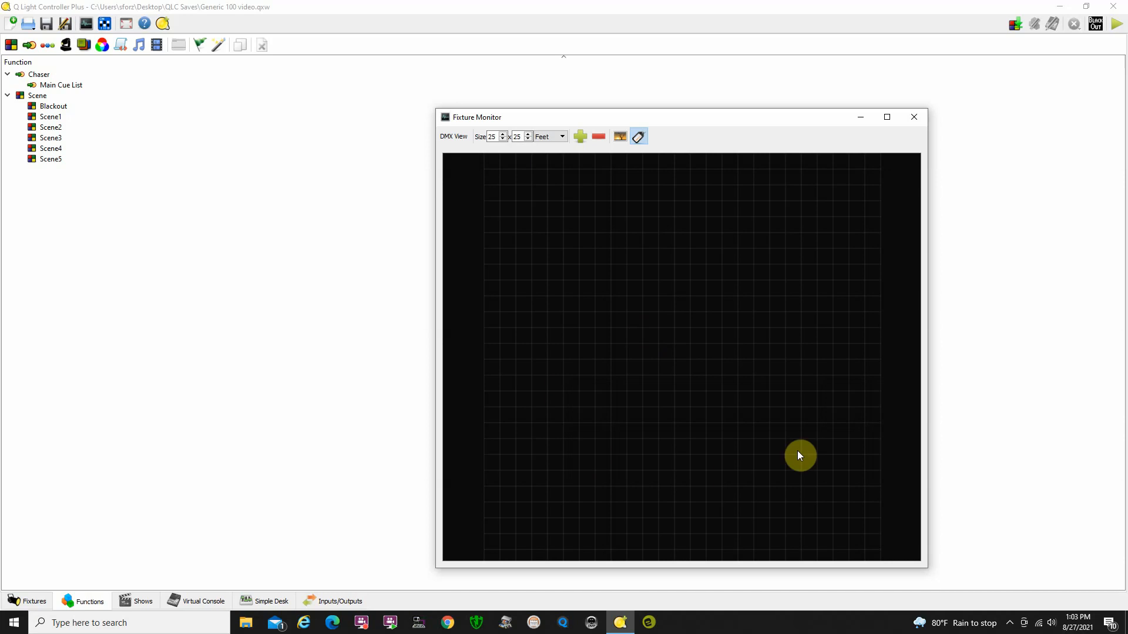
mouse_move(637, 136)
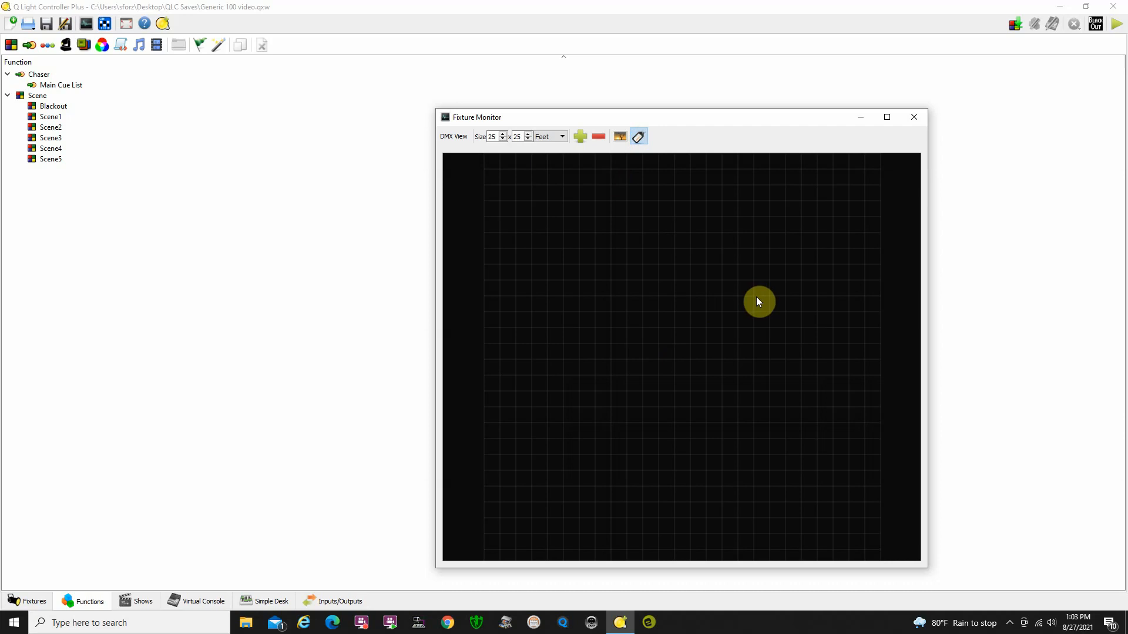
left_click_drag(758, 302, 617, 368)
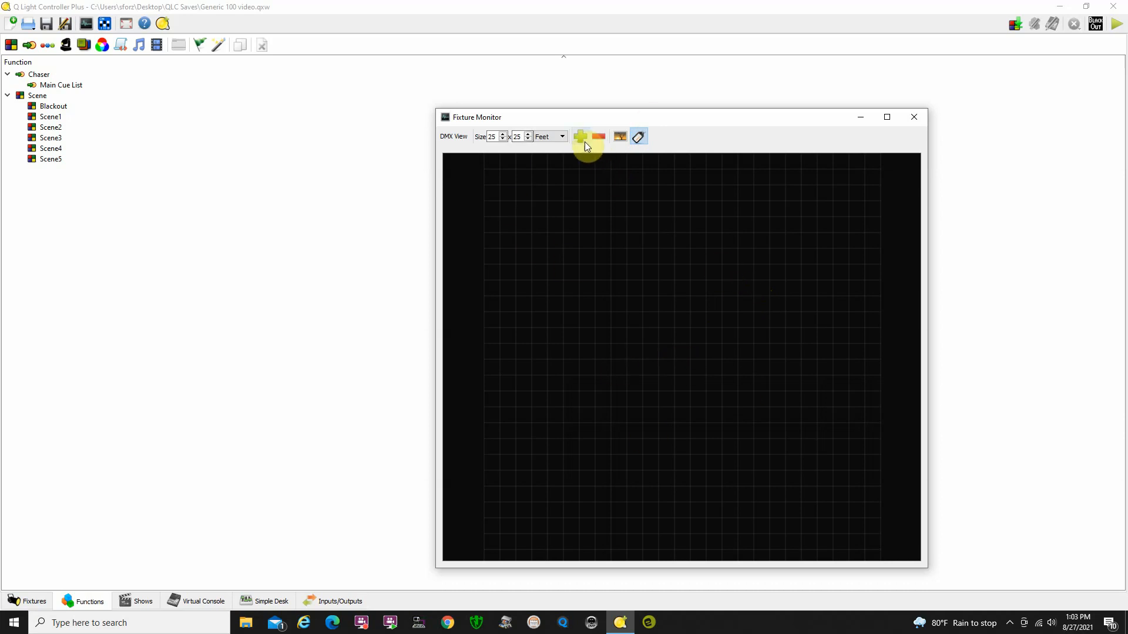
Add fixtures FOH 1 through FOH 6 to the 2D grid via the Select fixture dialog.
left_click(580, 136)
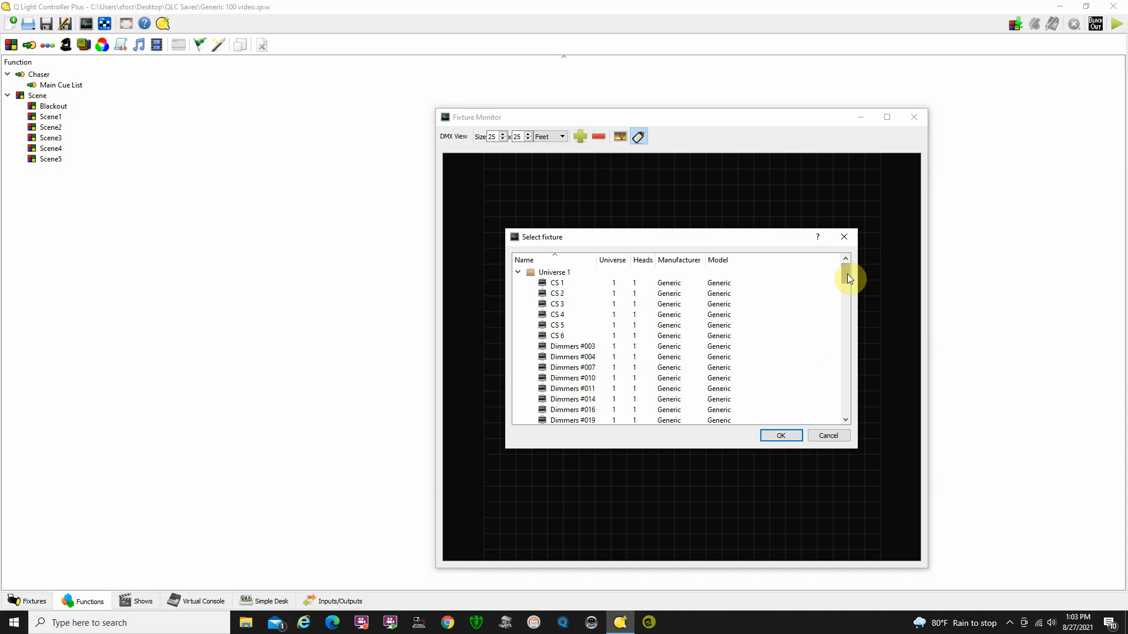
scroll("down", 3)
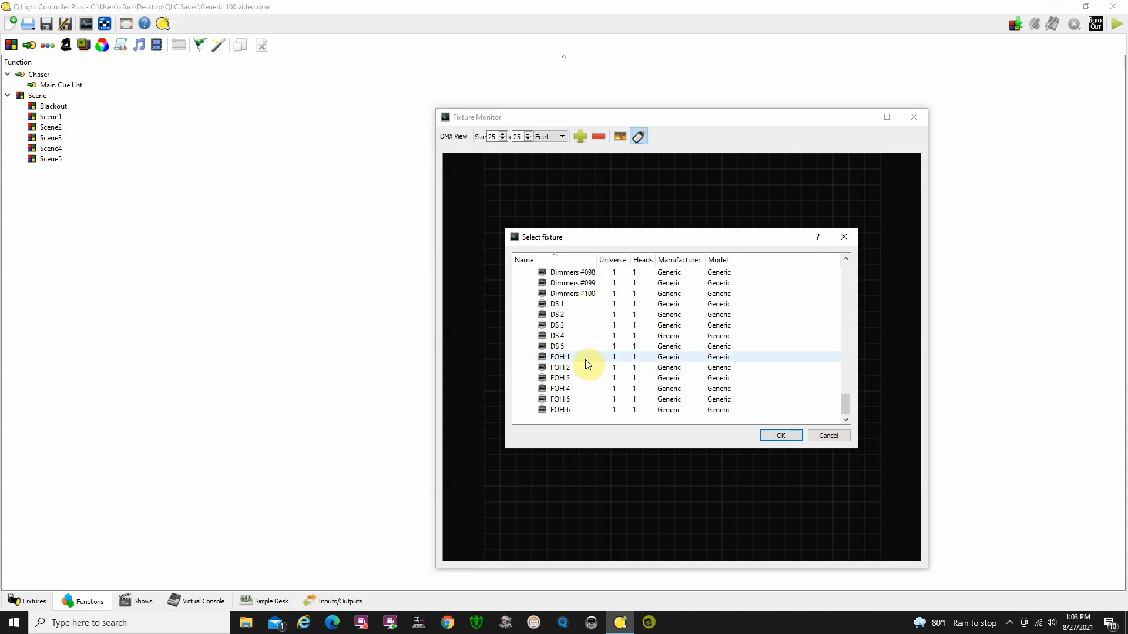
left_click(560, 357)
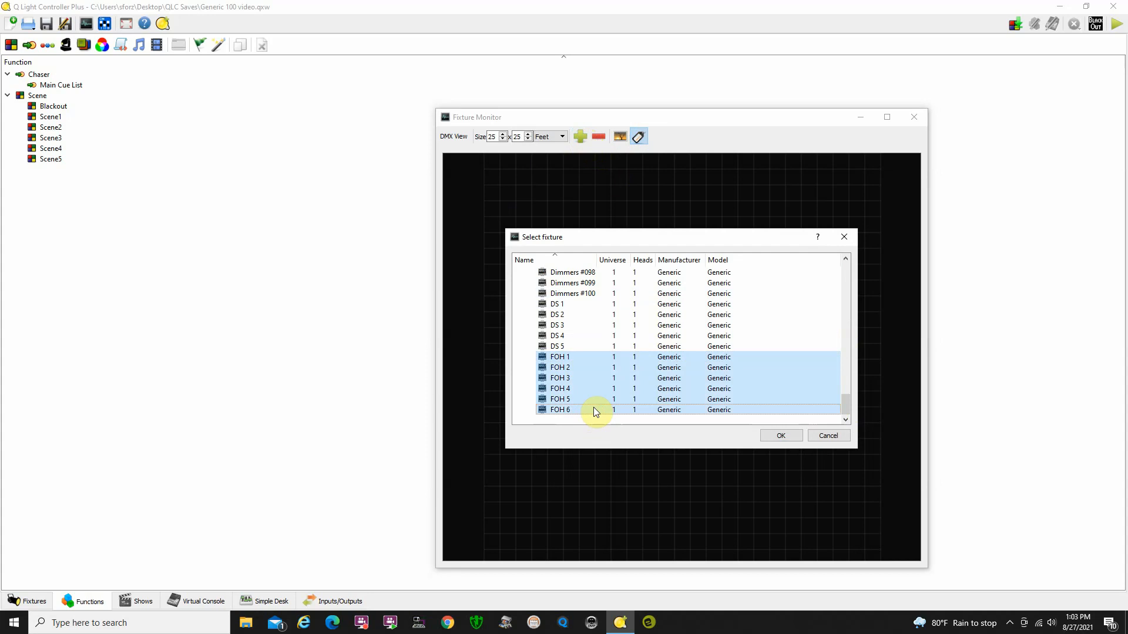
left_click(780, 435)
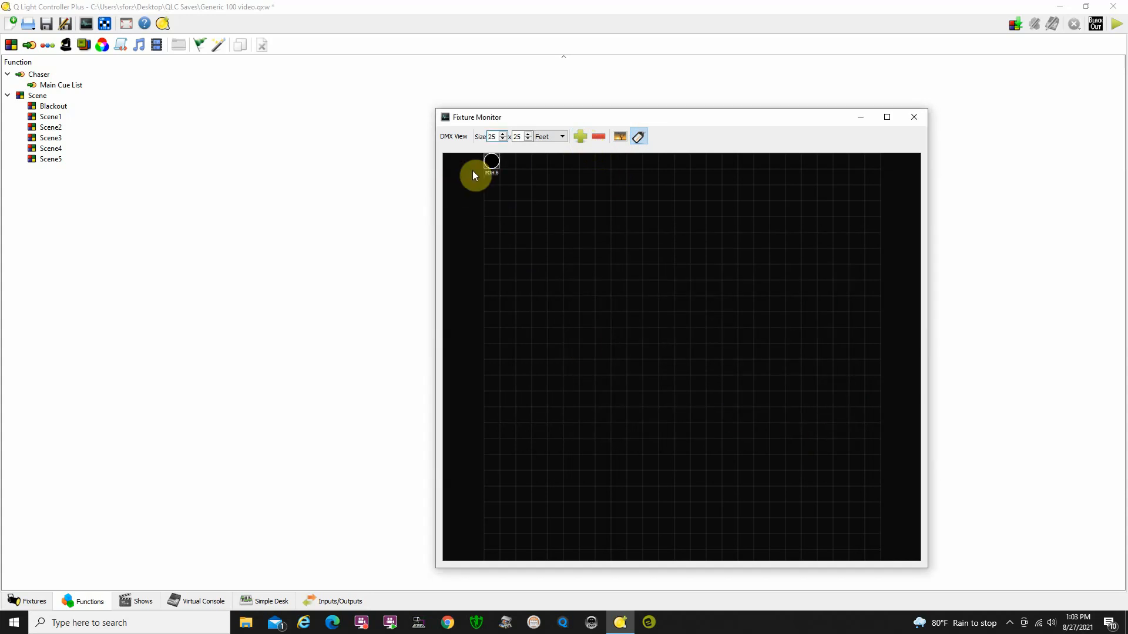
Place FOH 6 at the bottom right of the stage and set the next FOH fixture beside it.
left_click_drag(474, 177, 495, 188)
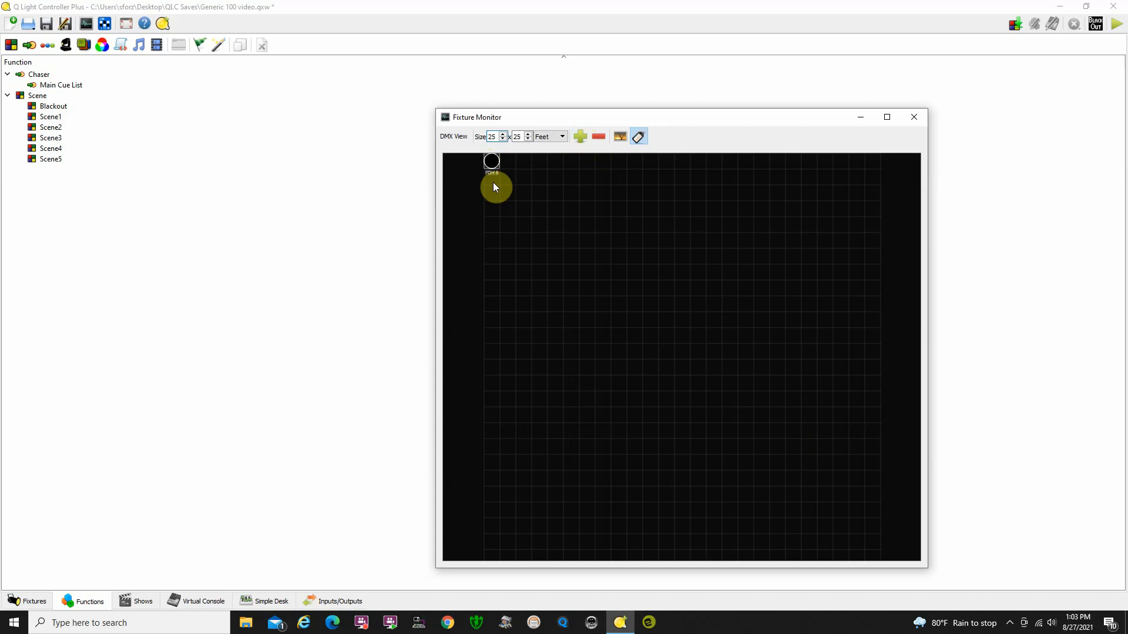
left_click_drag(495, 187, 767, 460)
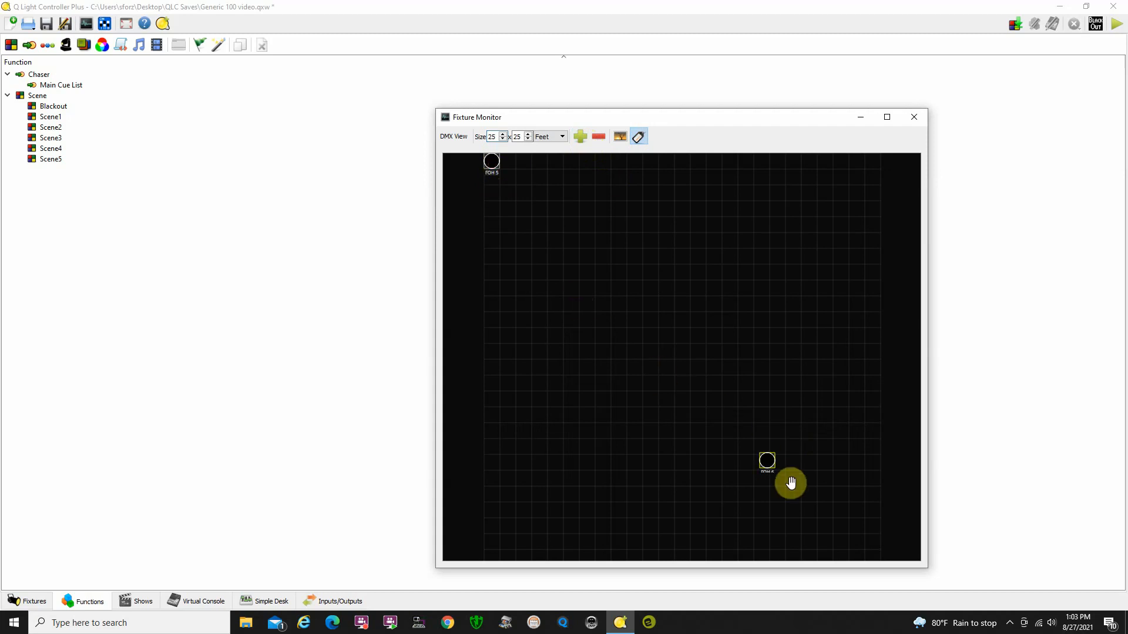
left_click_drag(767, 460, 826, 478)
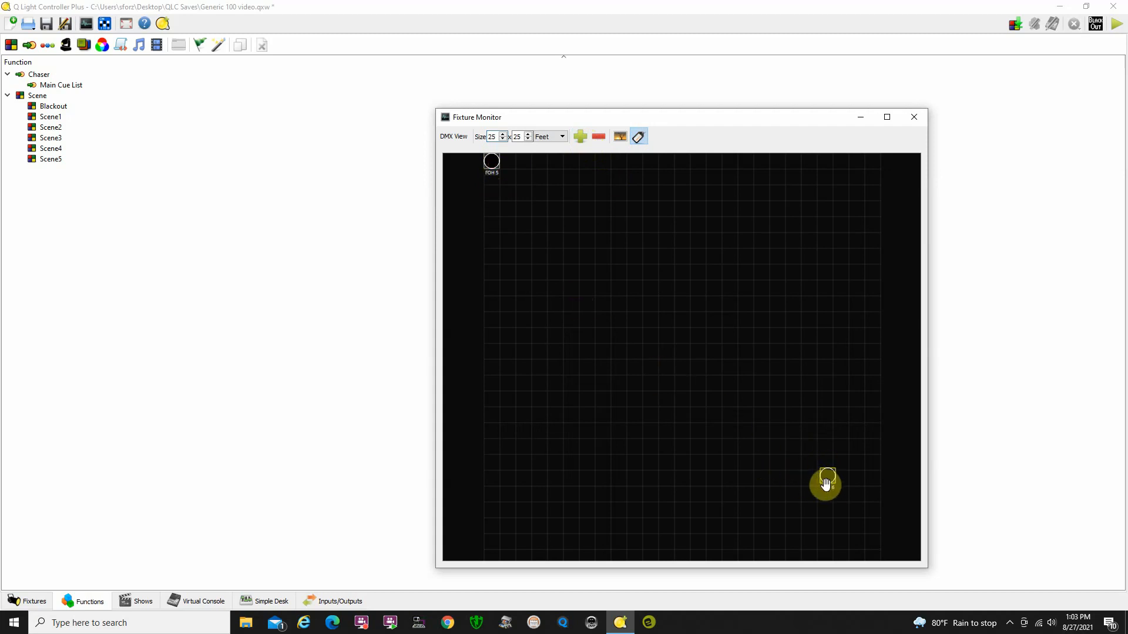
left_click(824, 481)
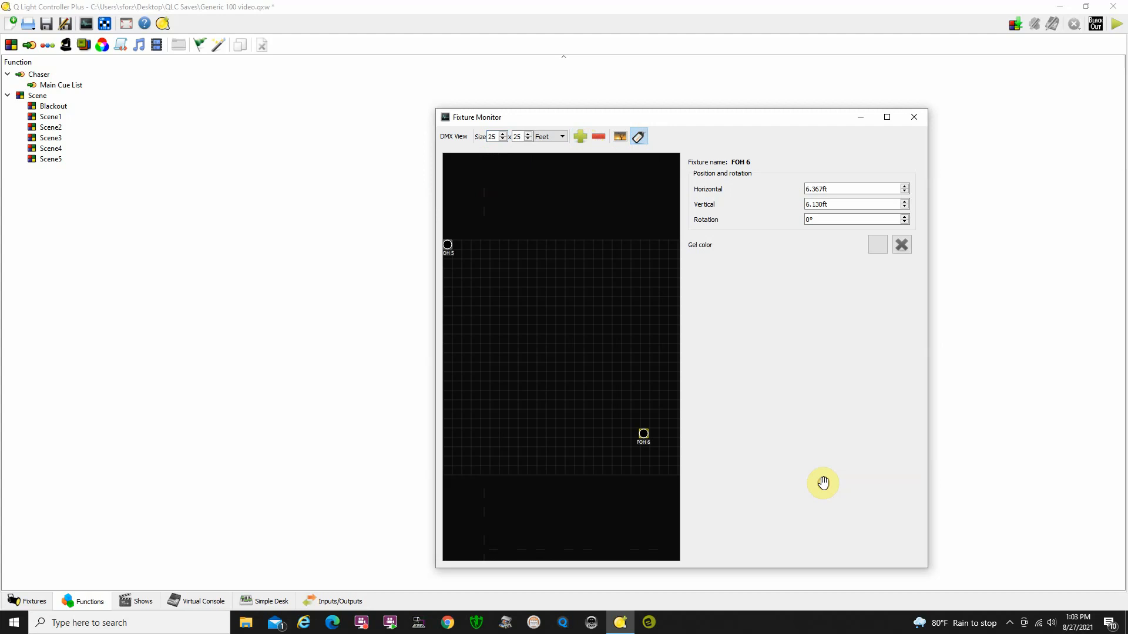
mouse_move(667, 356)
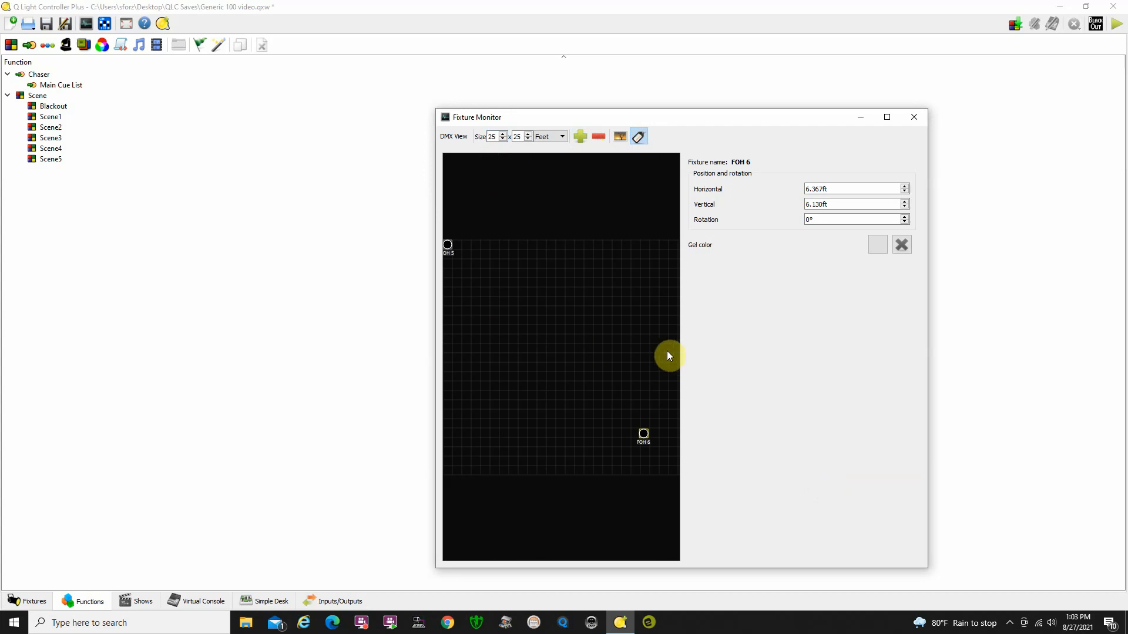
mouse_move(782, 309)
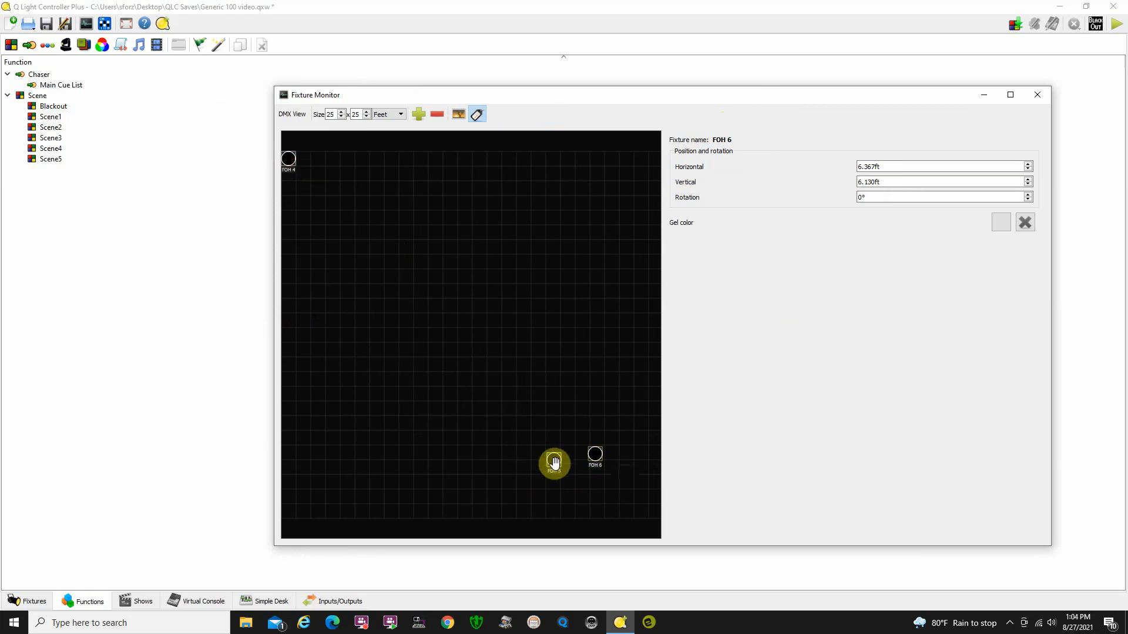
left_click_drag(554, 463, 539, 455)
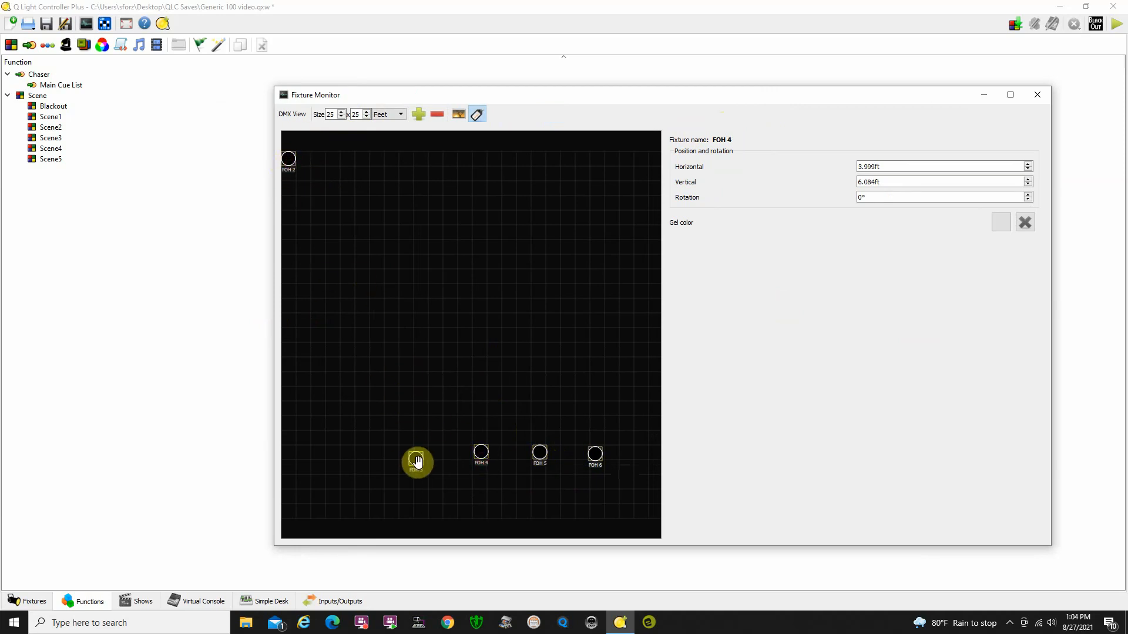
Drag the remaining FOH fixtures into the bottom row, toggling name labels off and on.
left_click_drag(417, 461, 352, 316)
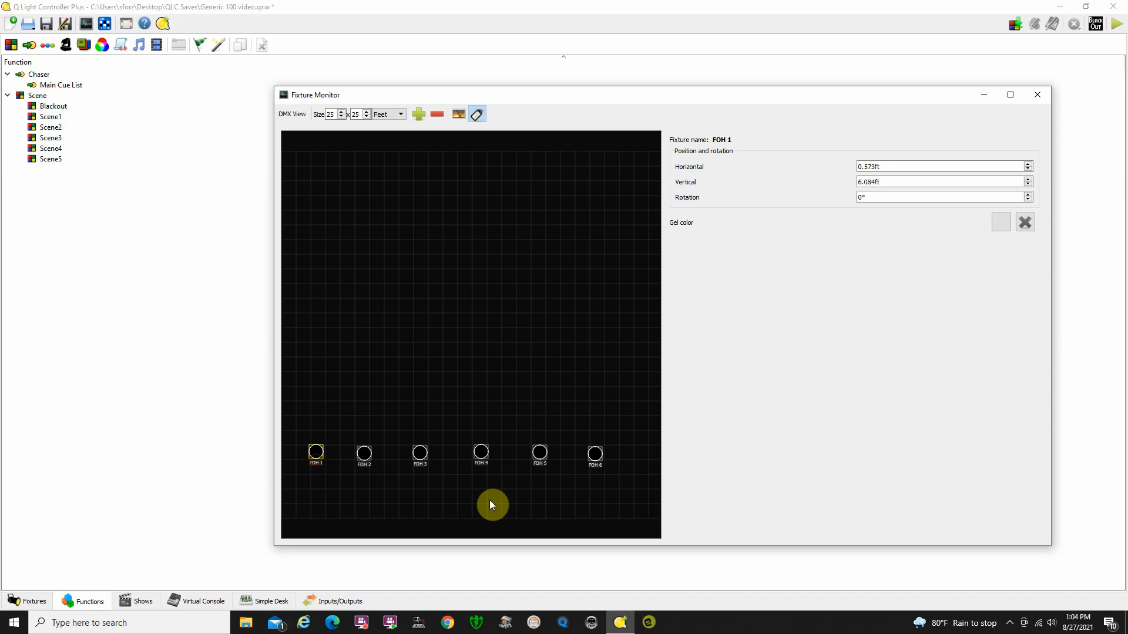
left_click_drag(491, 505, 508, 494)
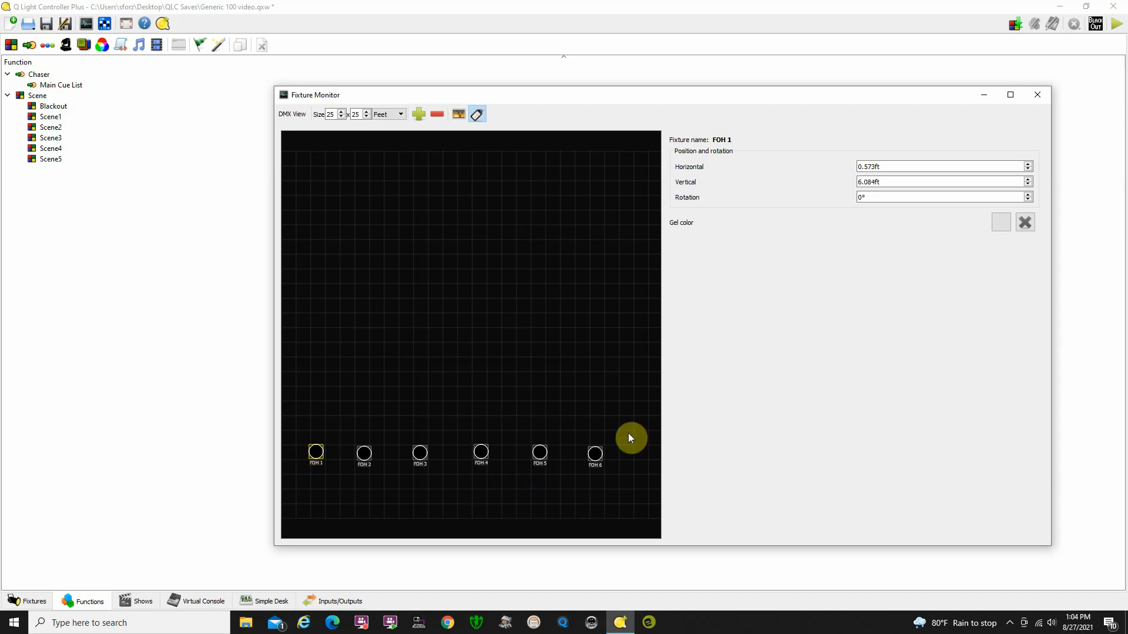
mouse_move(624, 466)
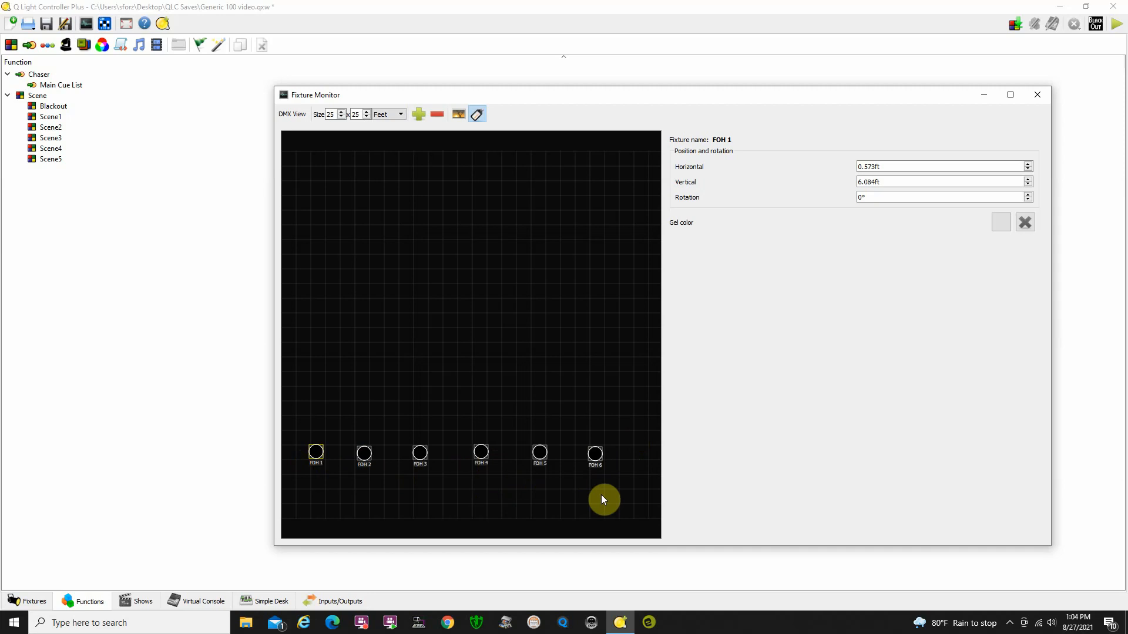
left_click(477, 114)
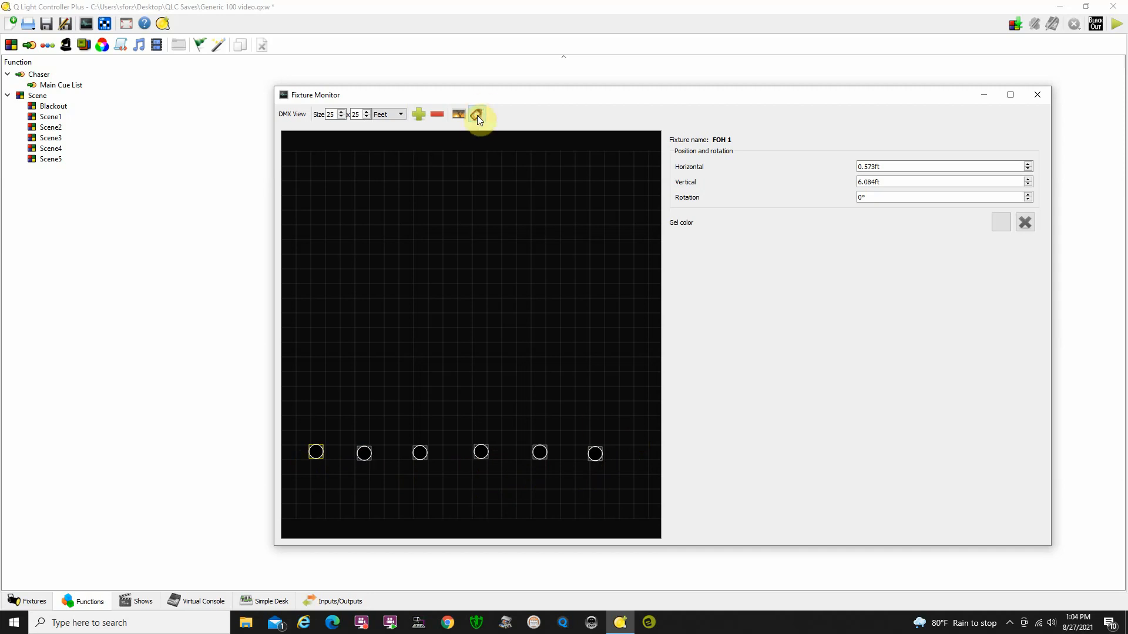
left_click(476, 114)
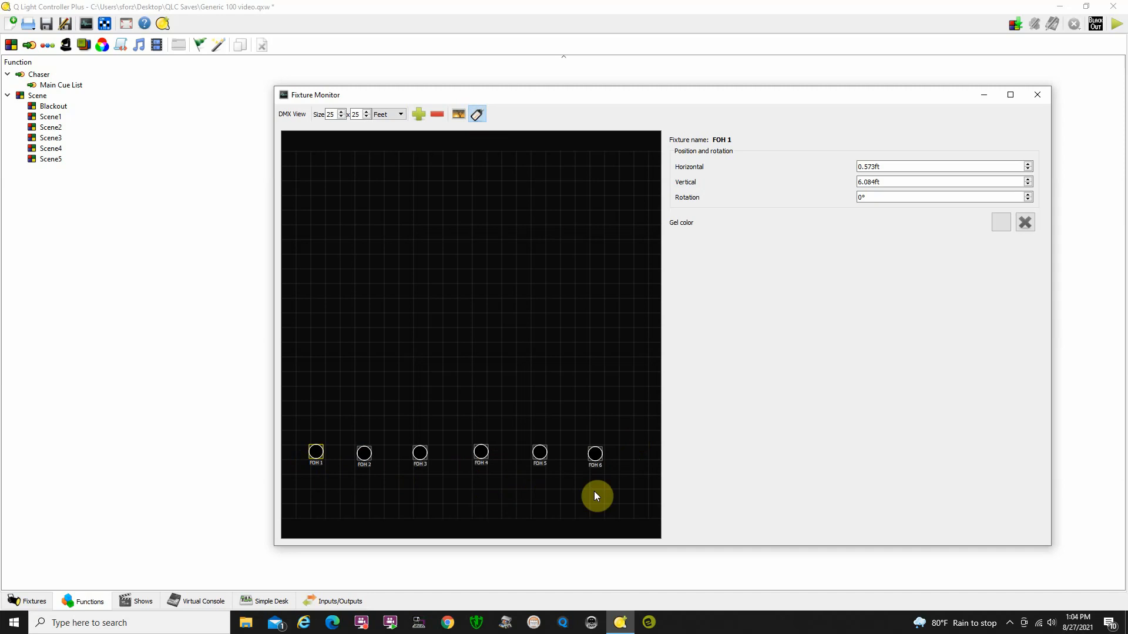
left_click_drag(595, 496, 535, 315)
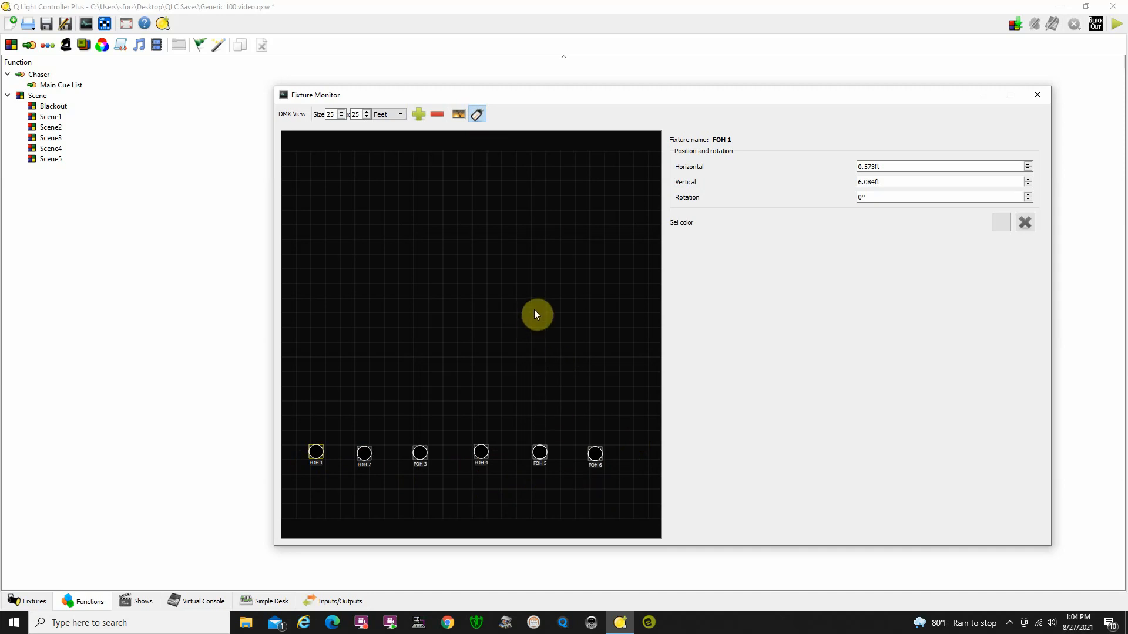
Give FOH 6, 5, 4 and 3 a light cyan (#55ffff) gel colour.
left_click(594, 455)
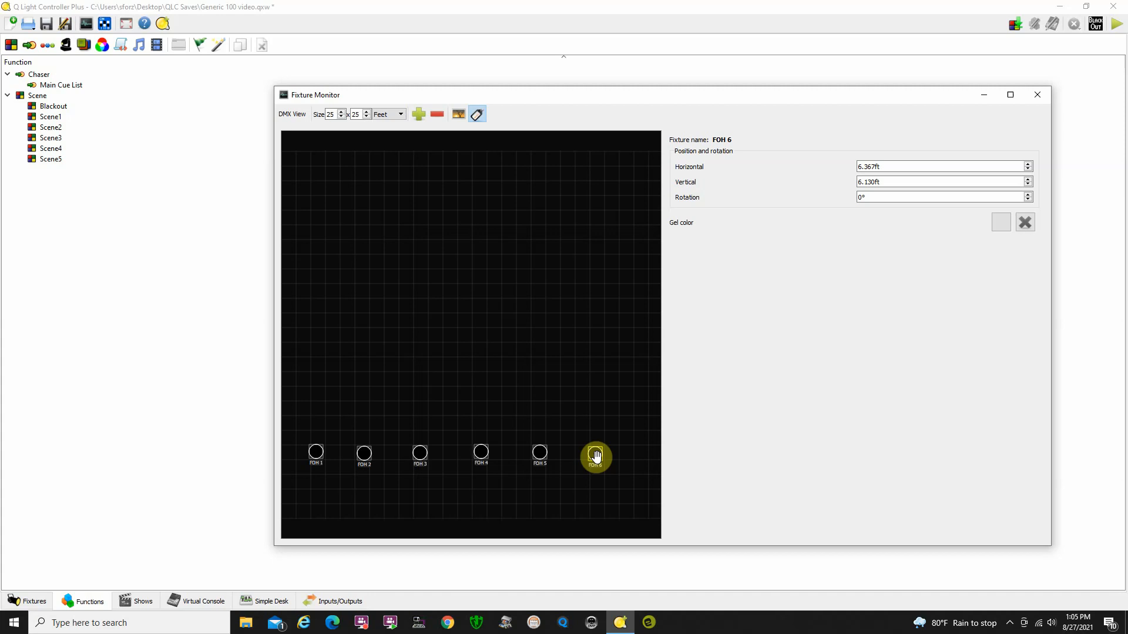
left_click(1000, 222)
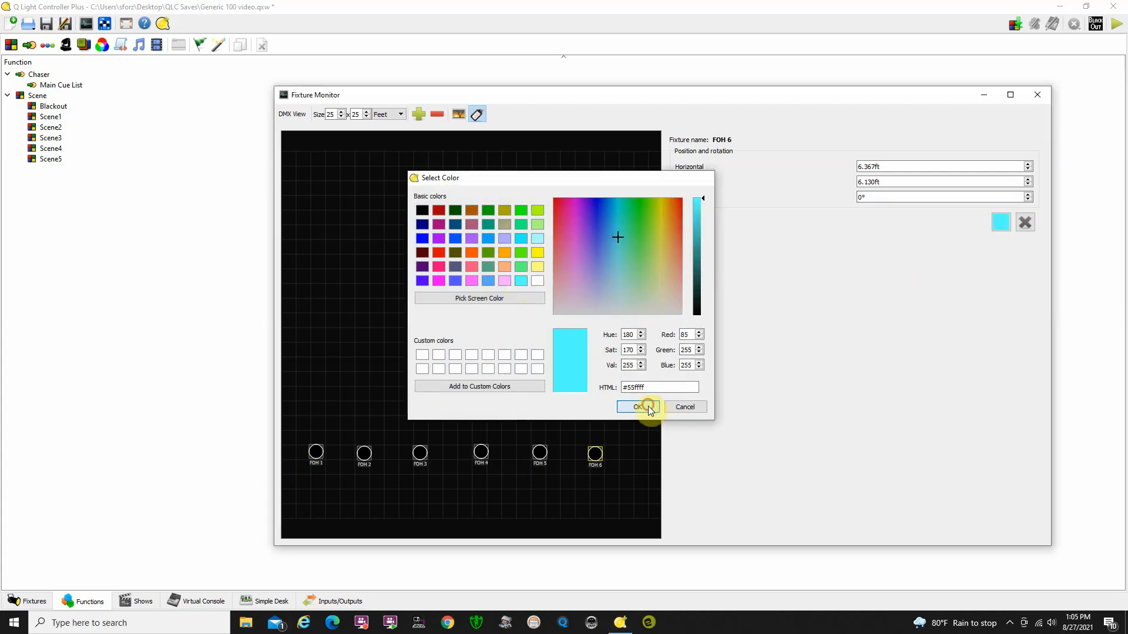
left_click(635, 406)
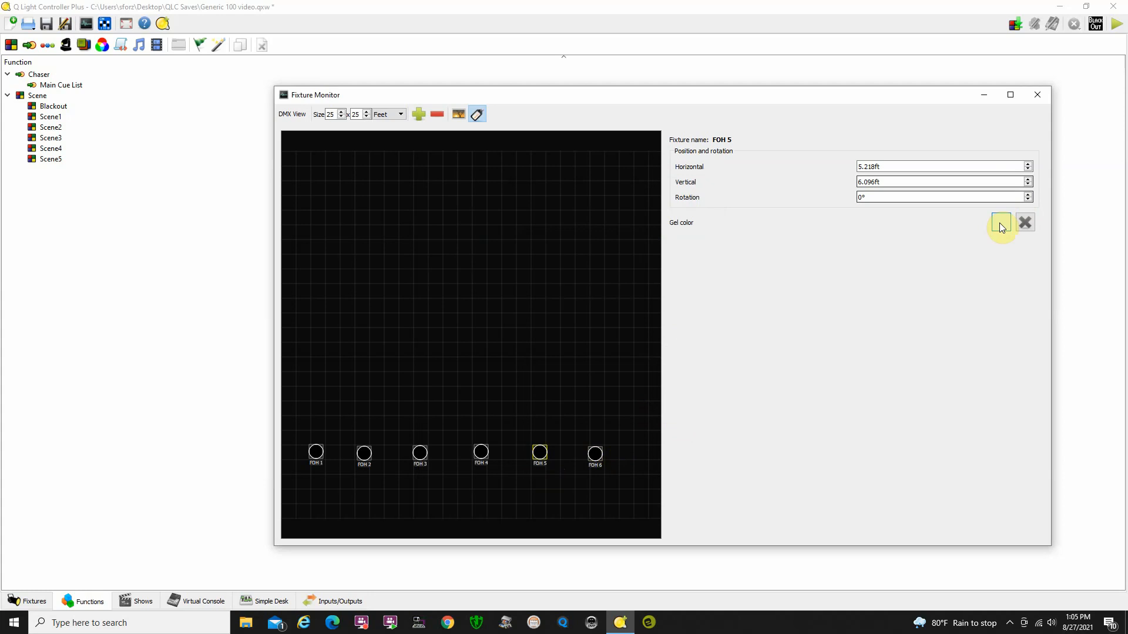
left_click(1000, 222)
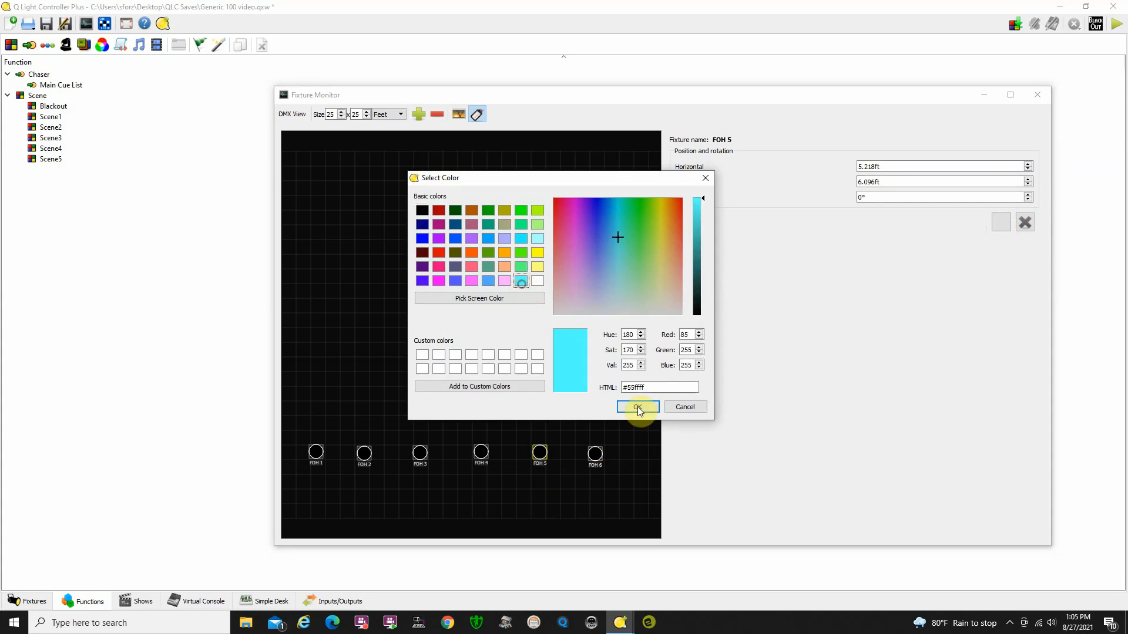
left_click(636, 406)
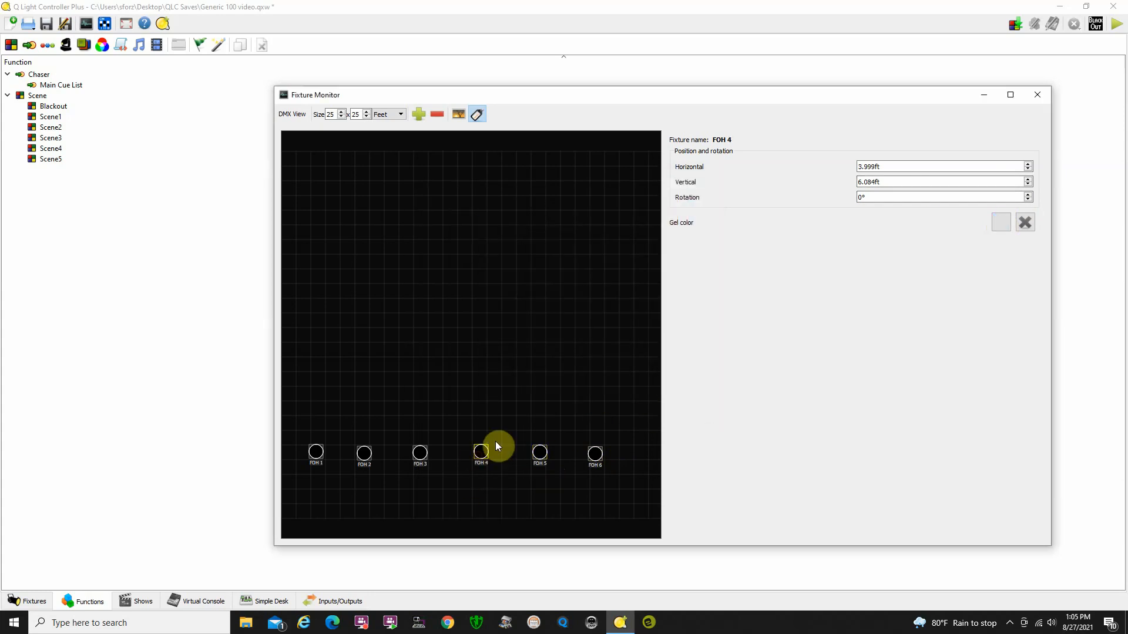
left_click(999, 222)
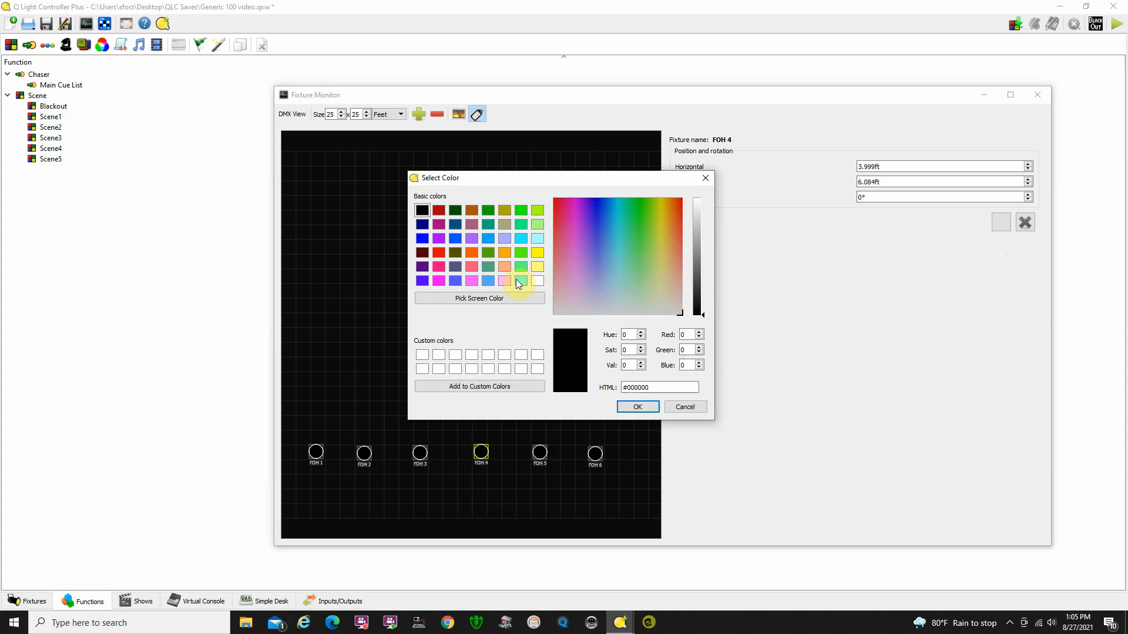
left_click(636, 406)
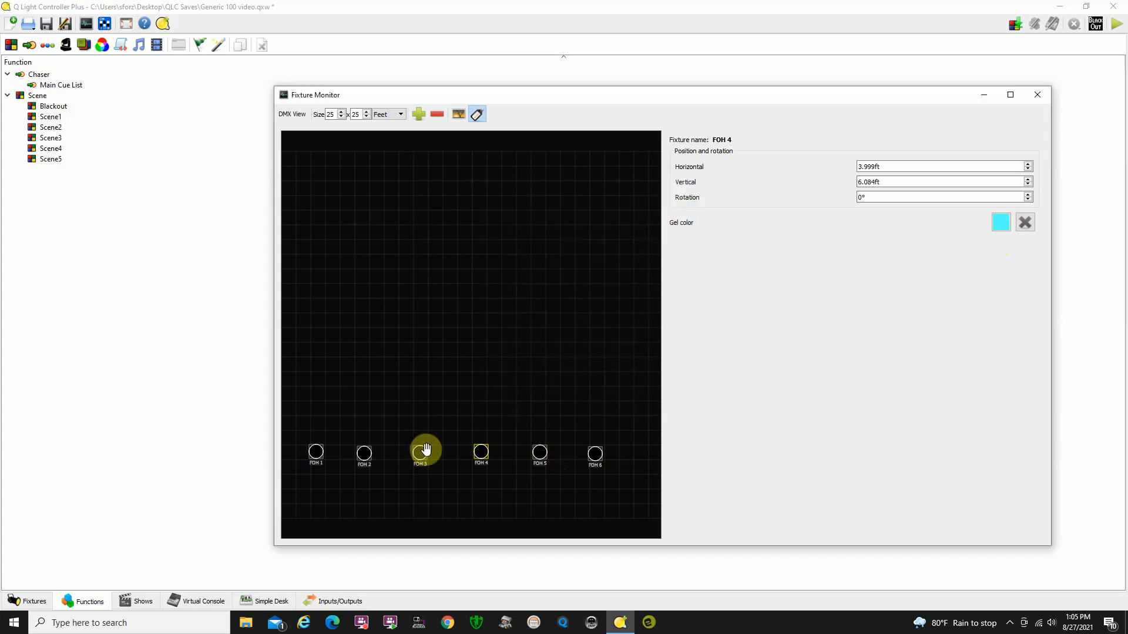
left_click(999, 223)
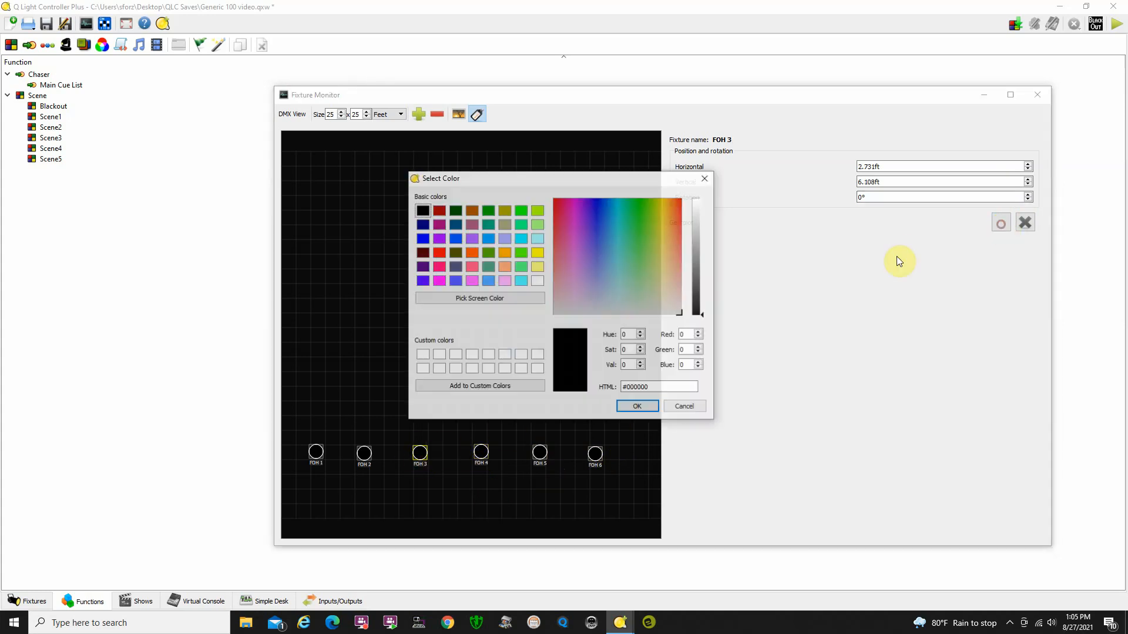
left_click(636, 405)
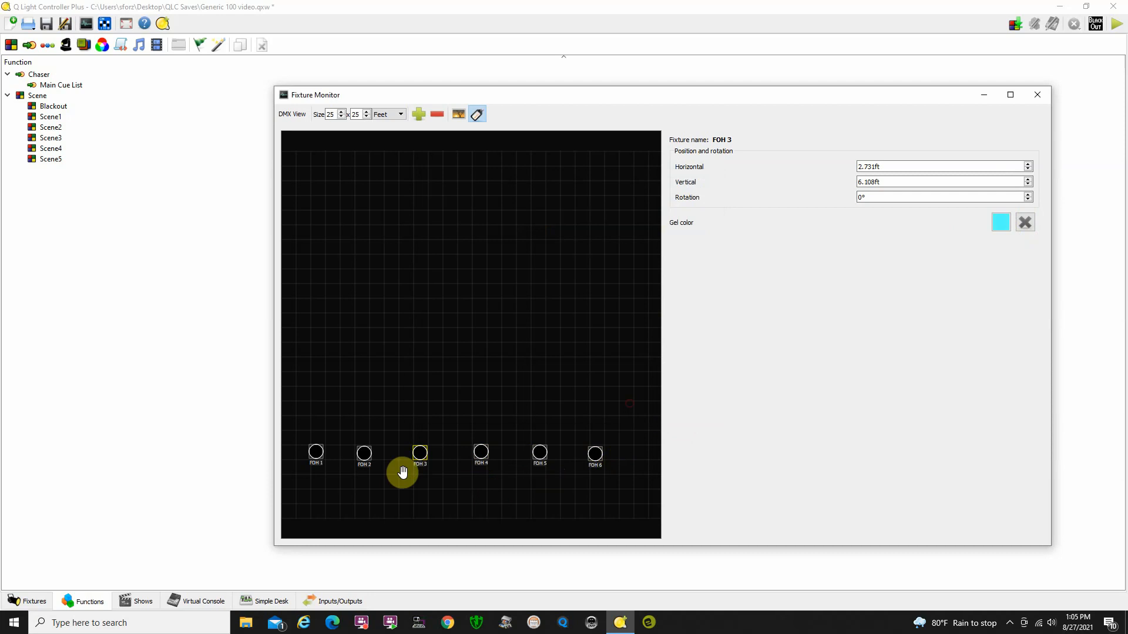
Give FOH 2 and FOH 1 the same light cyan gel, then select the Blackout scene.
left_click(363, 454)
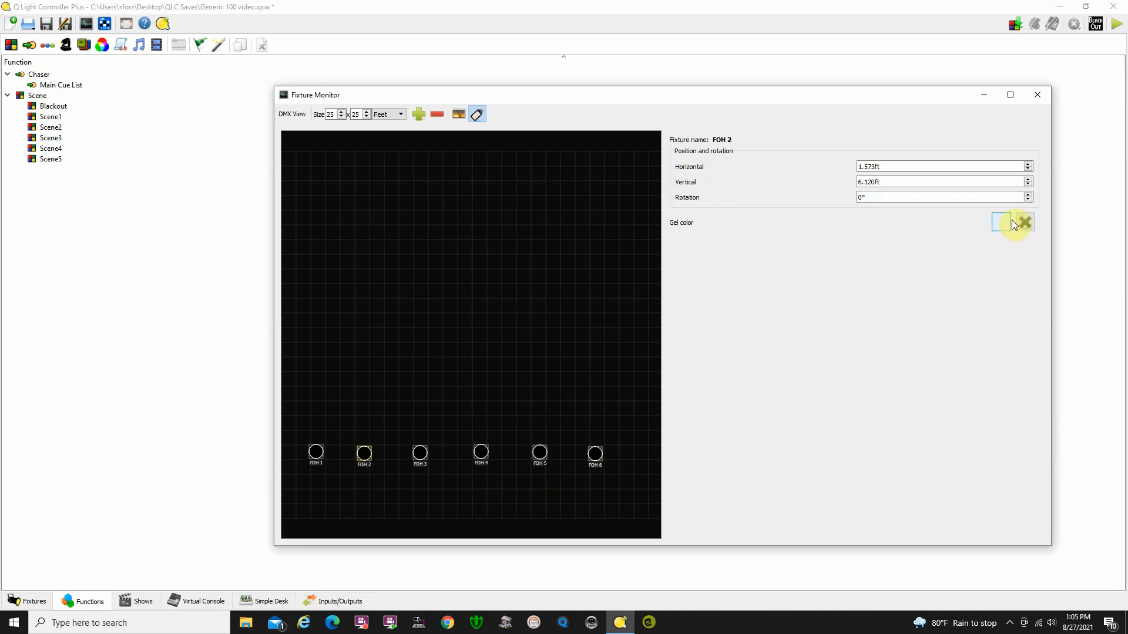
left_click(1000, 222)
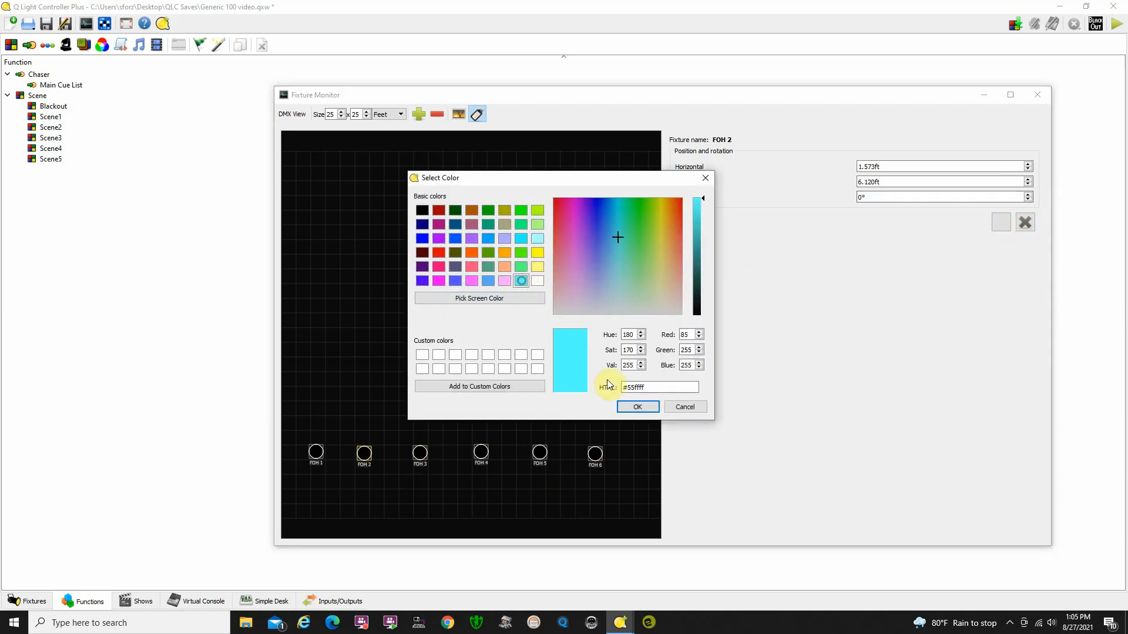
left_click(684, 407)
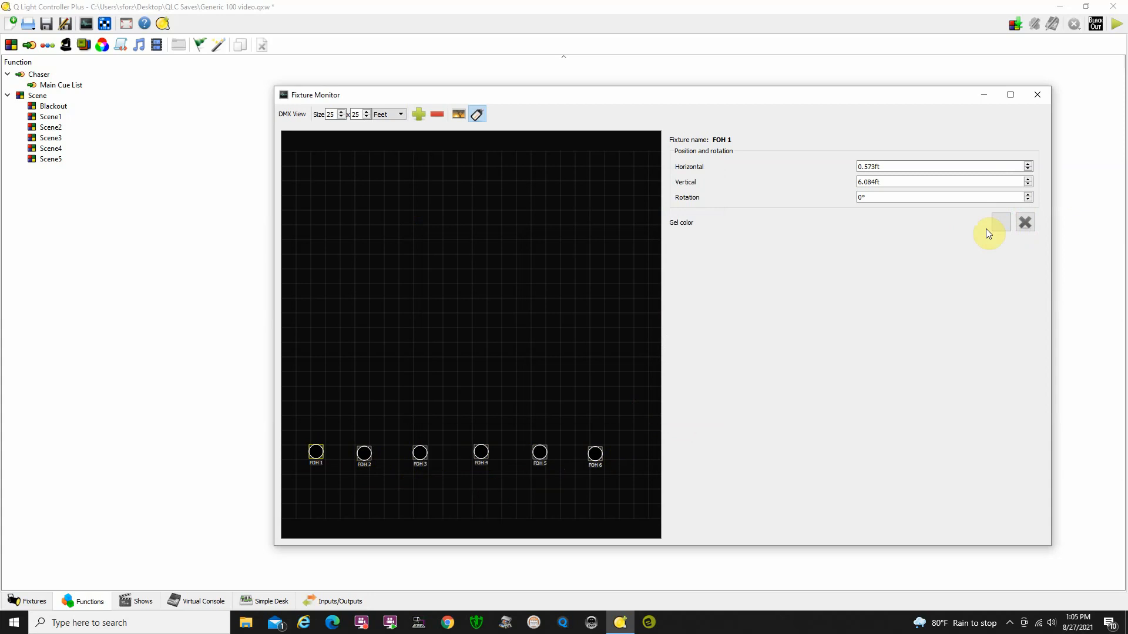
left_click(999, 222)
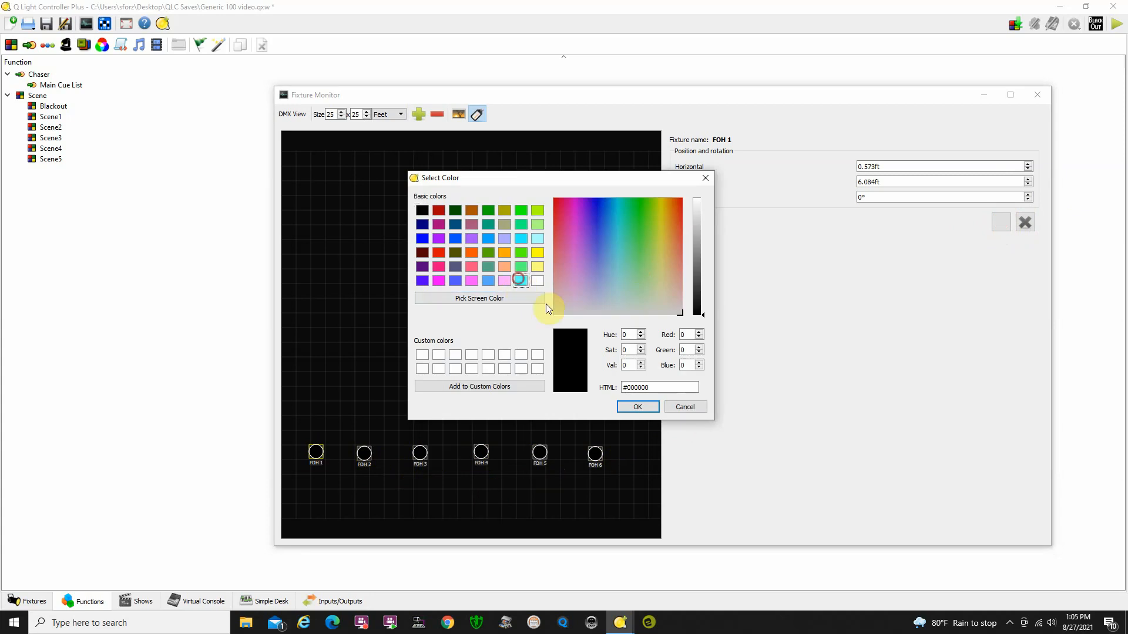
left_click(635, 406)
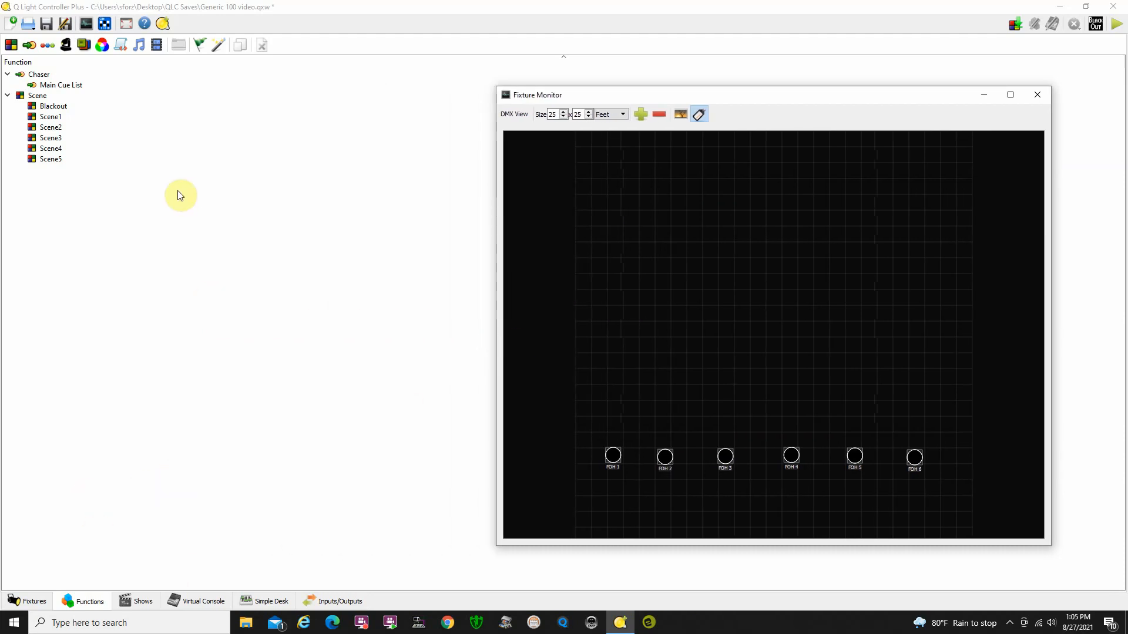
left_click(37, 95)
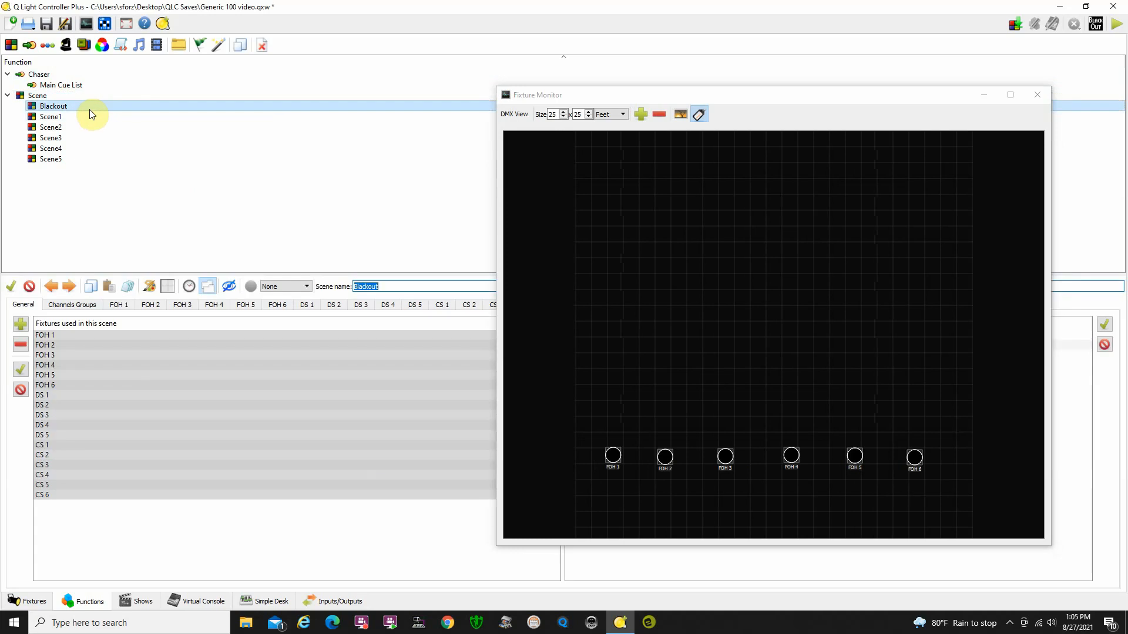
Step through Blackout, Scene1, Scene2, Scene3 and Scene4 watching which FOH fixtures light blue.
left_click(51, 117)
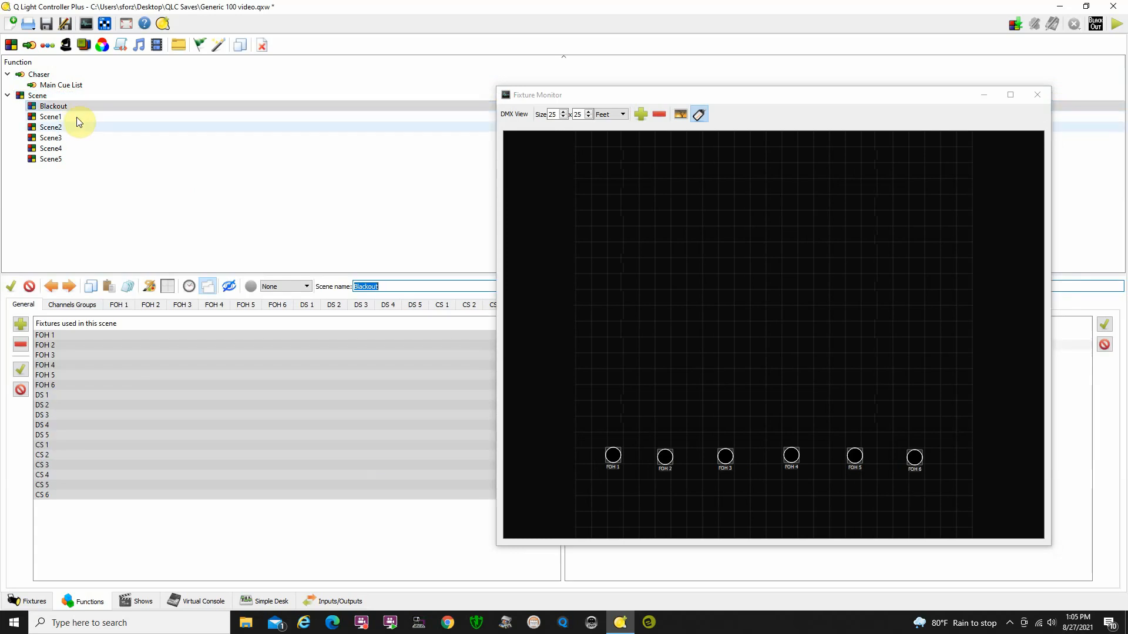
left_click(50, 116)
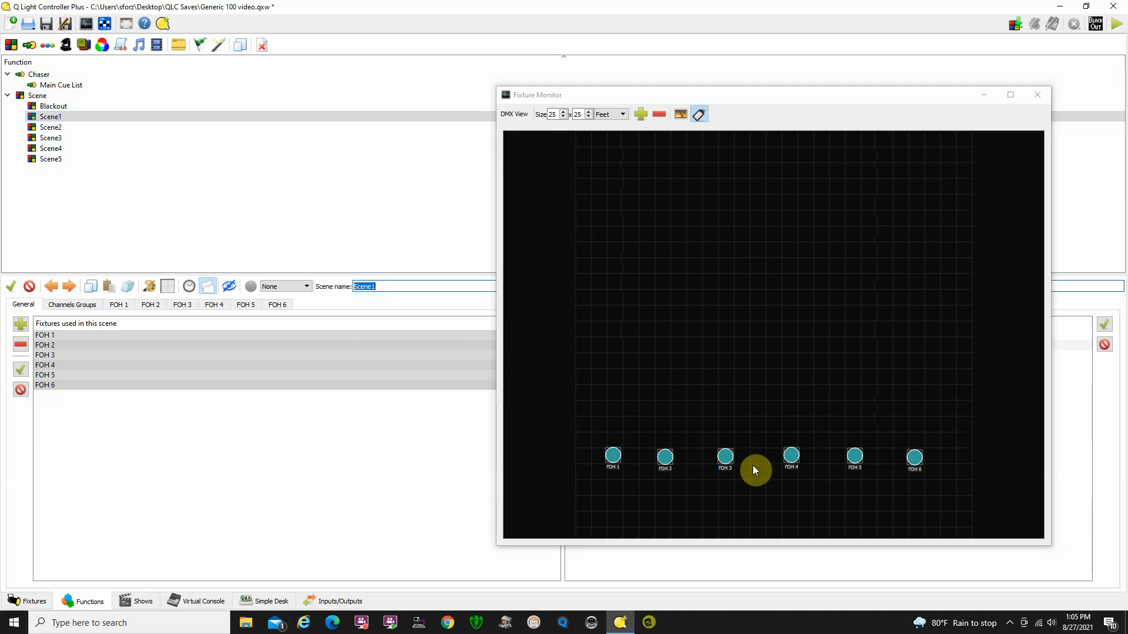
mouse_move(895, 504)
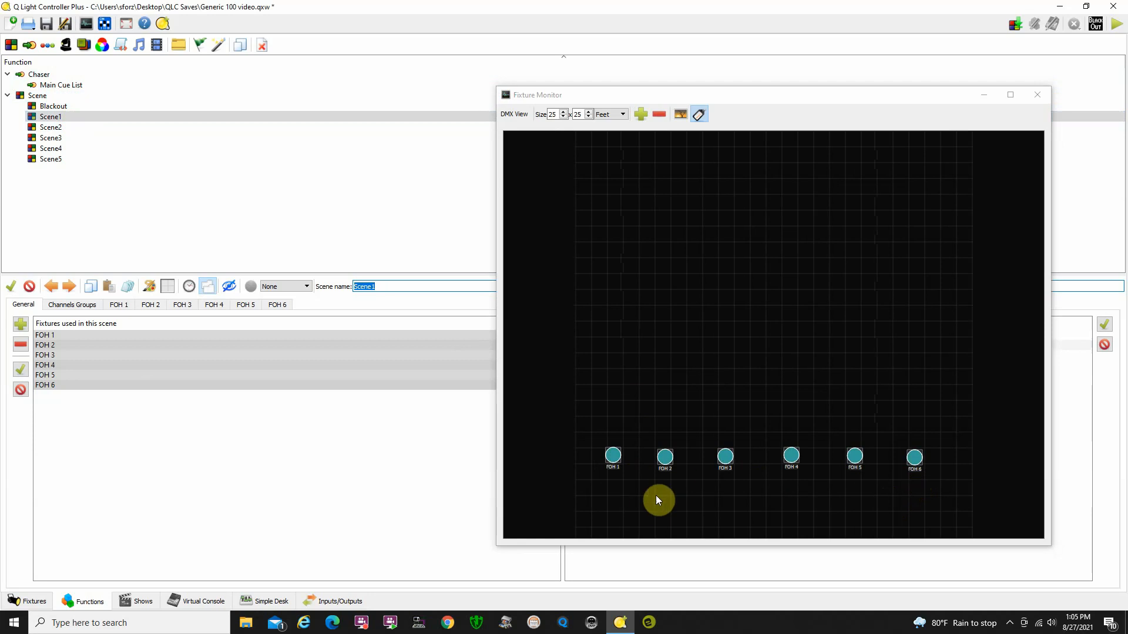
left_click_drag(658, 500, 647, 495)
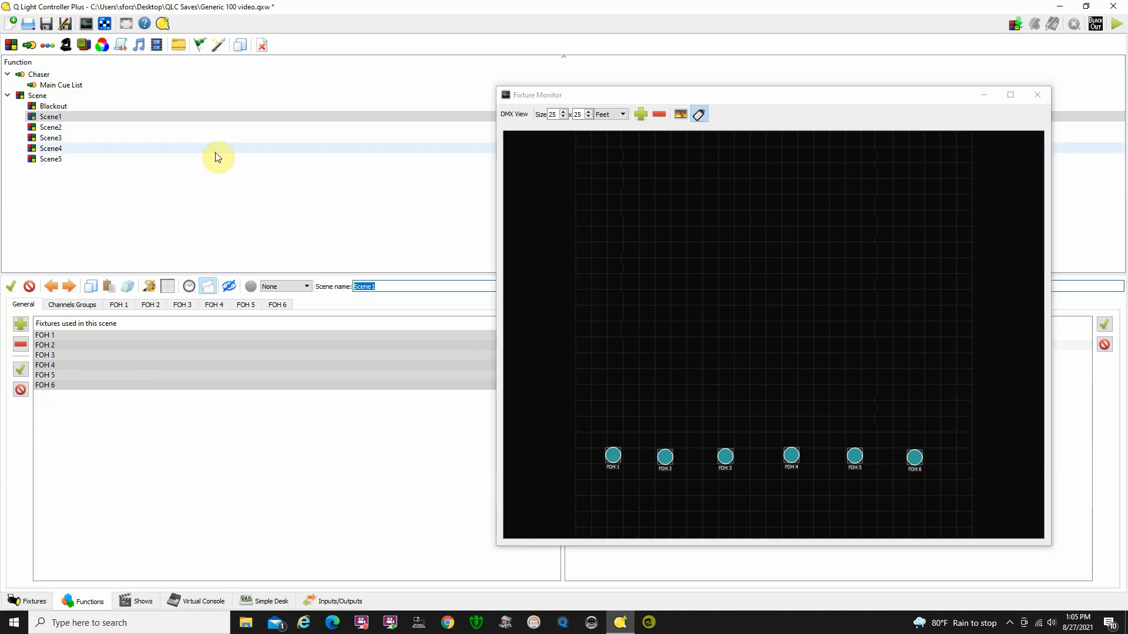
left_click(51, 127)
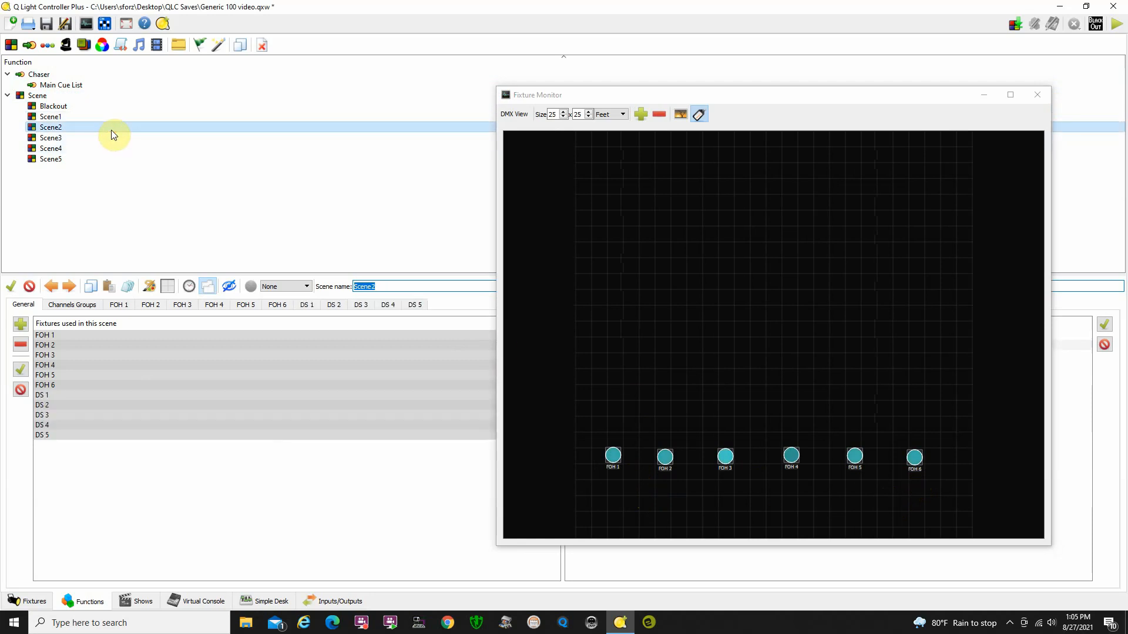
left_click(50, 138)
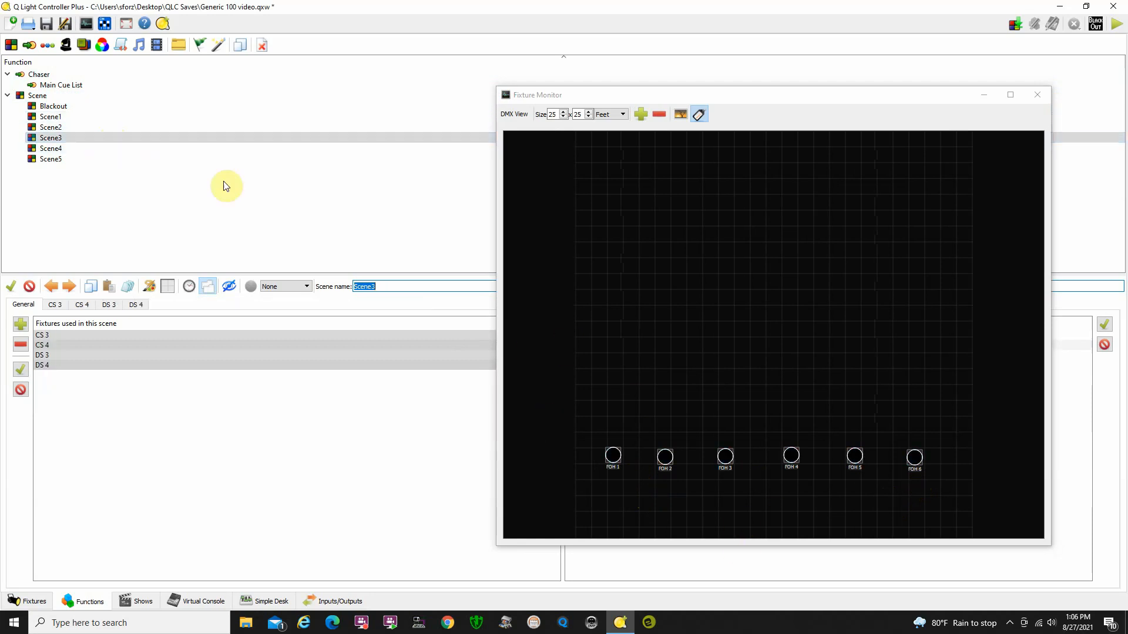
left_click(50, 148)
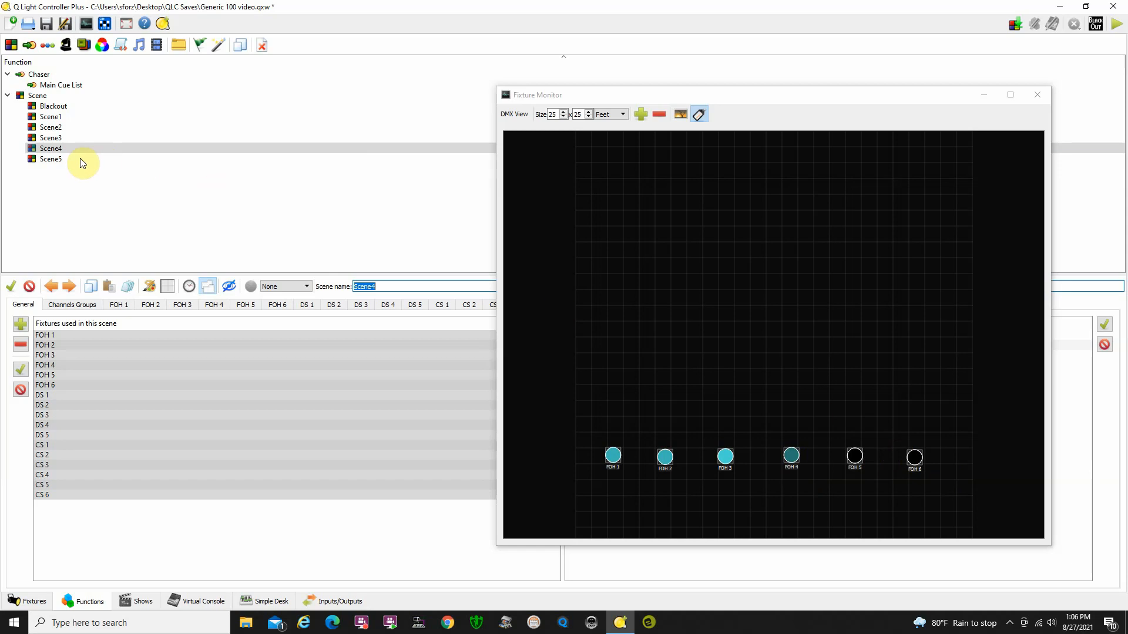
left_click(50, 158)
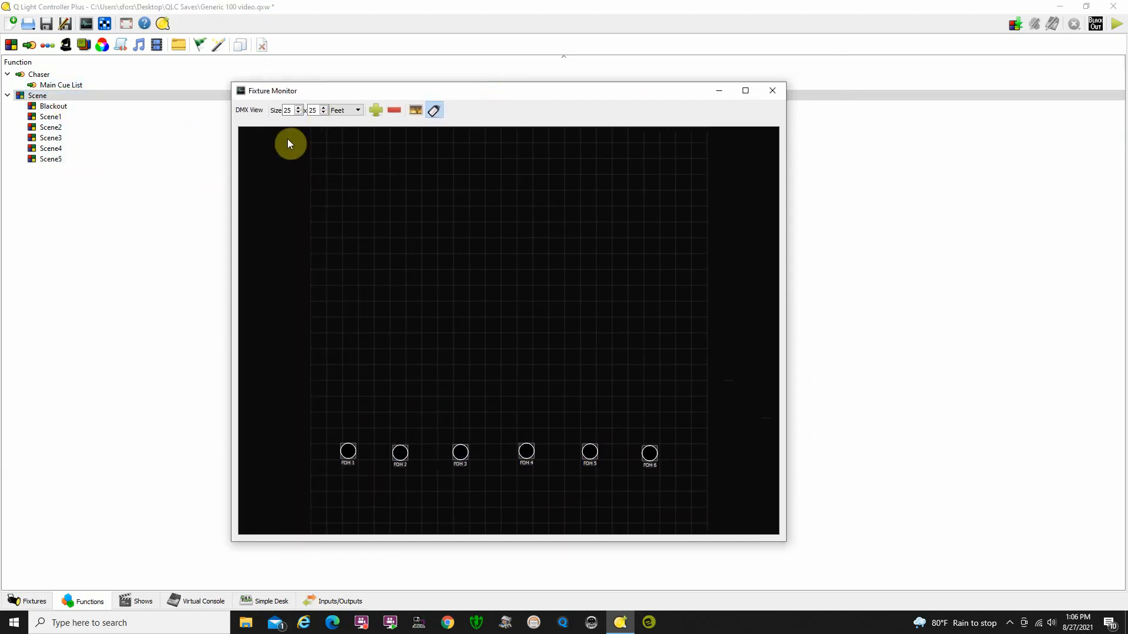
Add DS 1 to DS 5 and line them up in a row just above the FOH row.
left_click(375, 111)
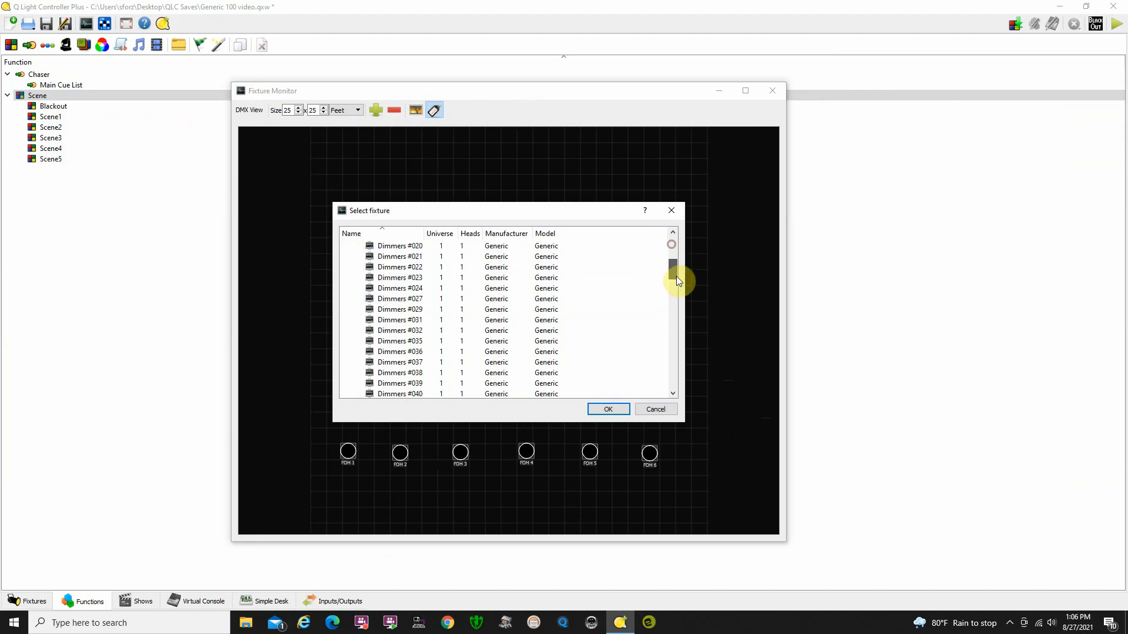
scroll("down", 3)
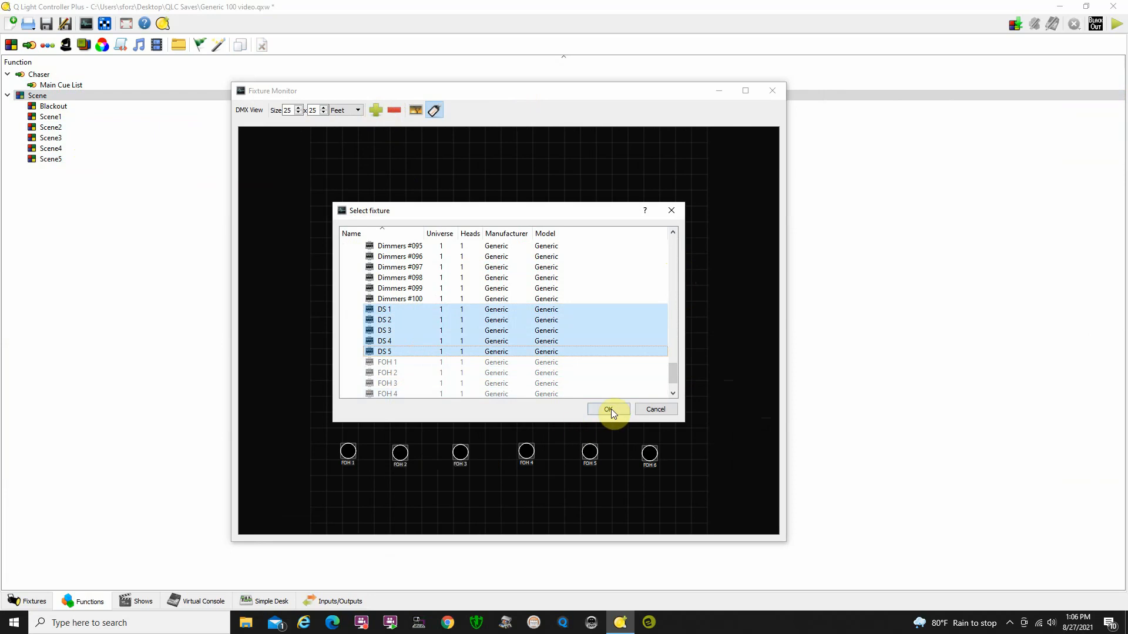
left_click(607, 409)
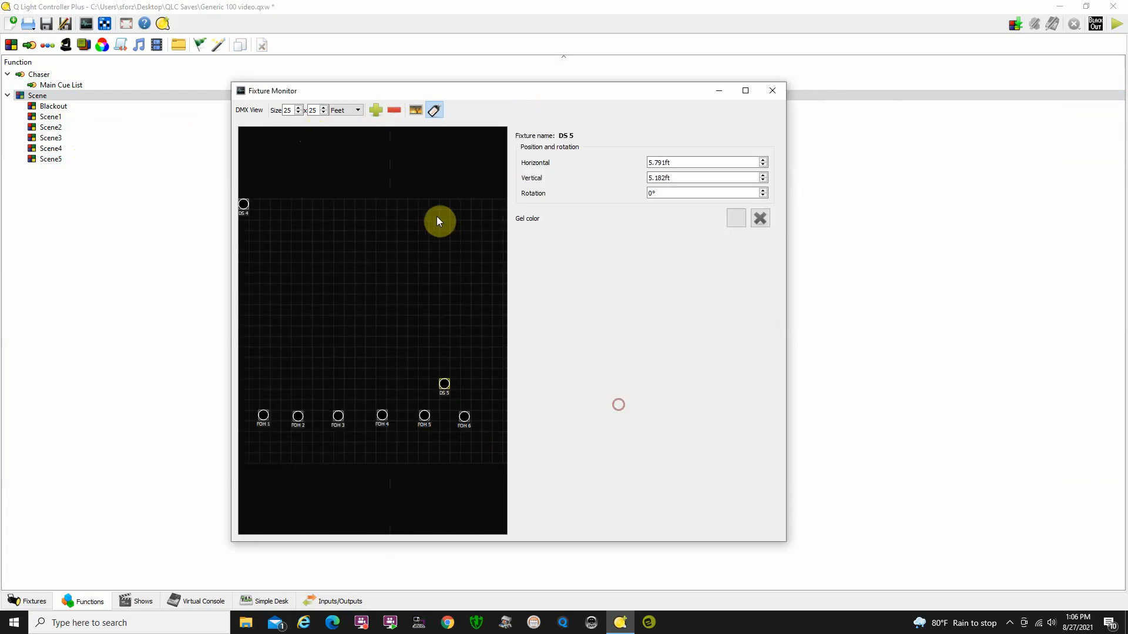
left_click_drag(438, 222, 421, 383)
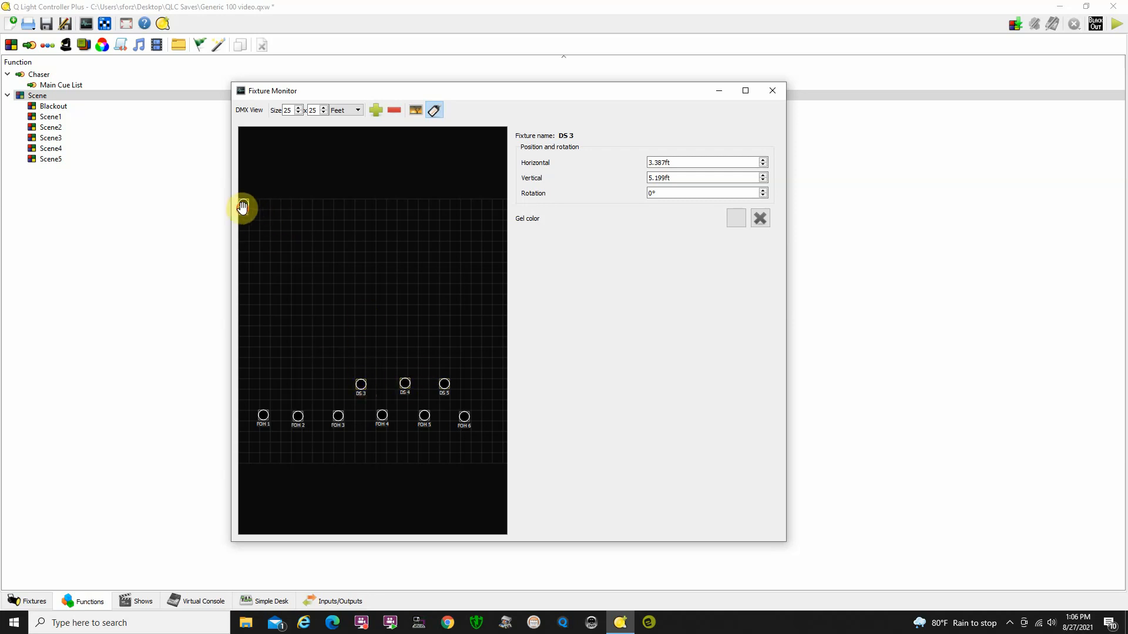
left_click(319, 386)
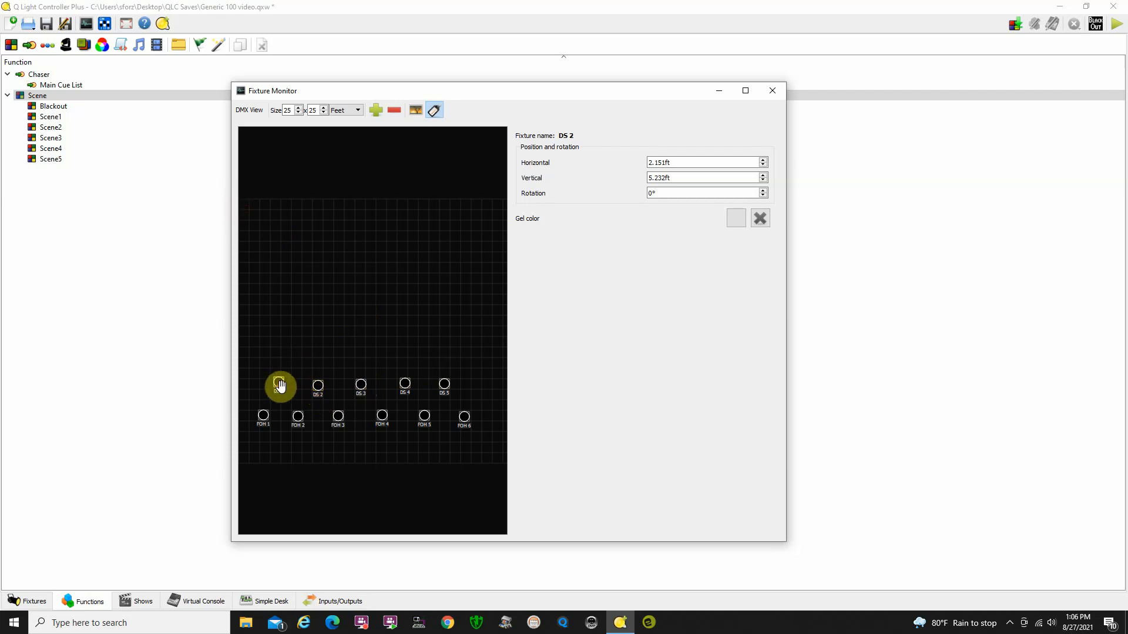
left_click(278, 383)
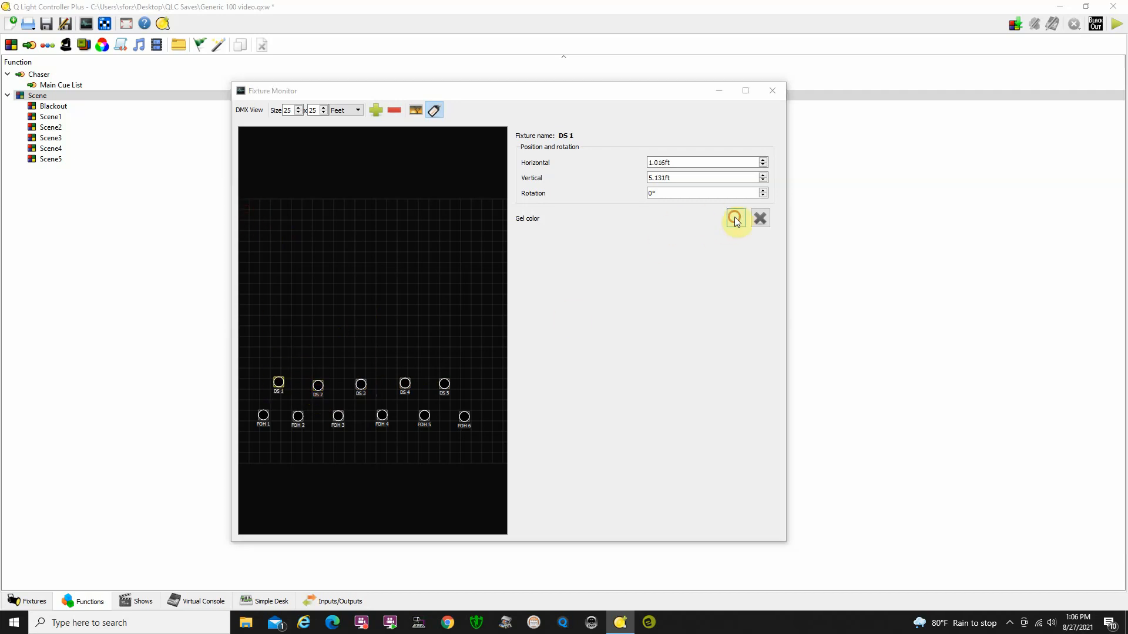
Give DS 5, 4, 3, 2 and 1 a pale yellow (#ffff7f) gel colour.
left_click(736, 219)
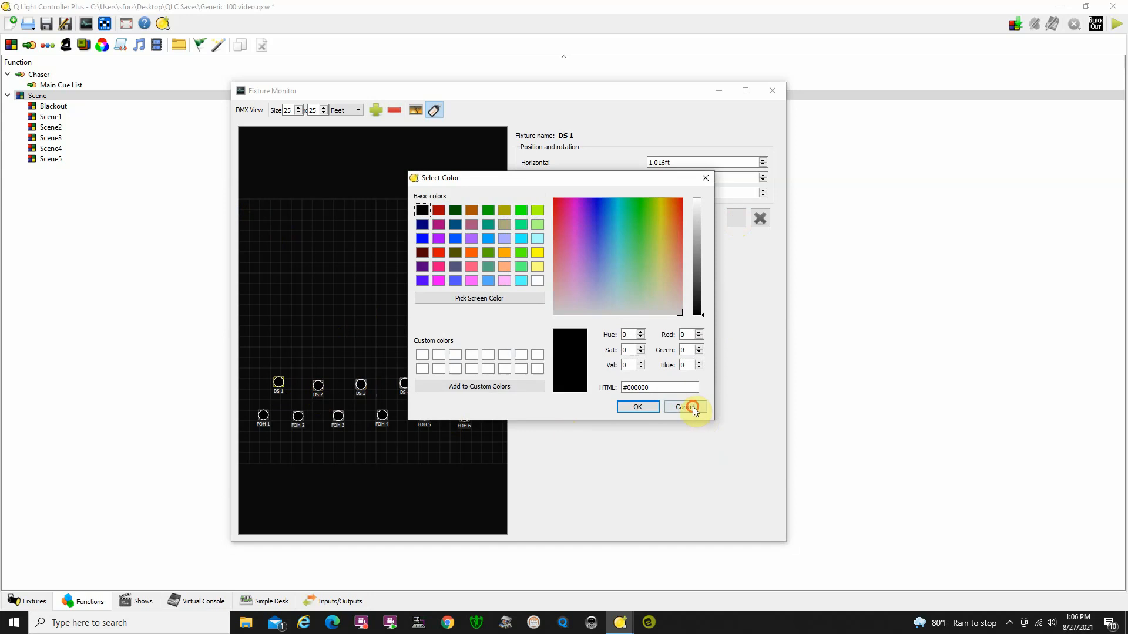
left_click(684, 406)
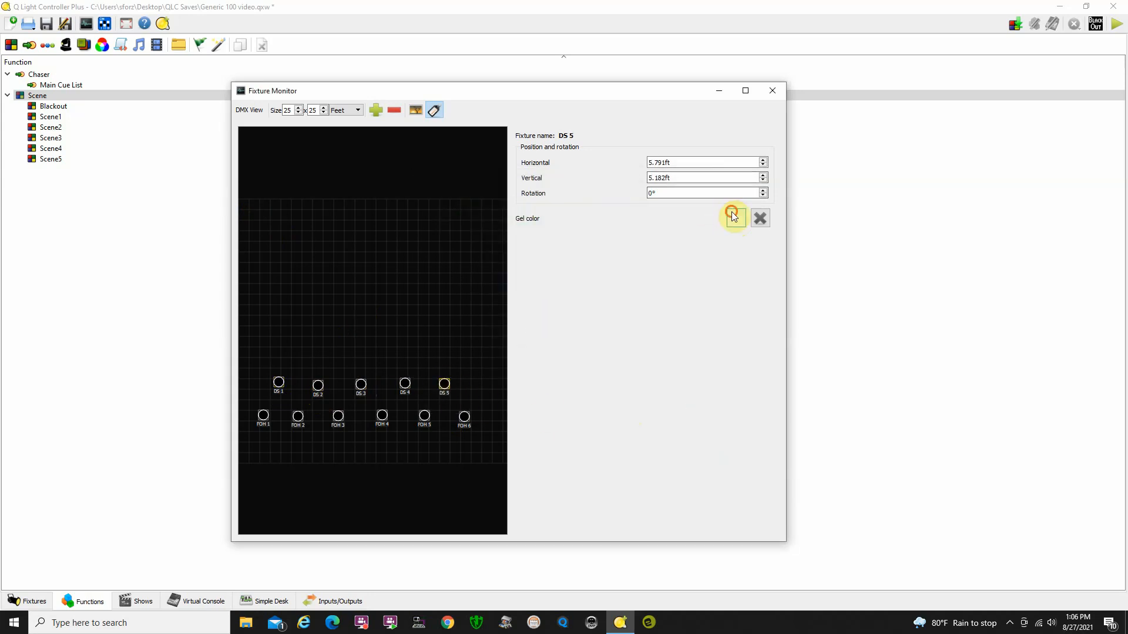
left_click(733, 218)
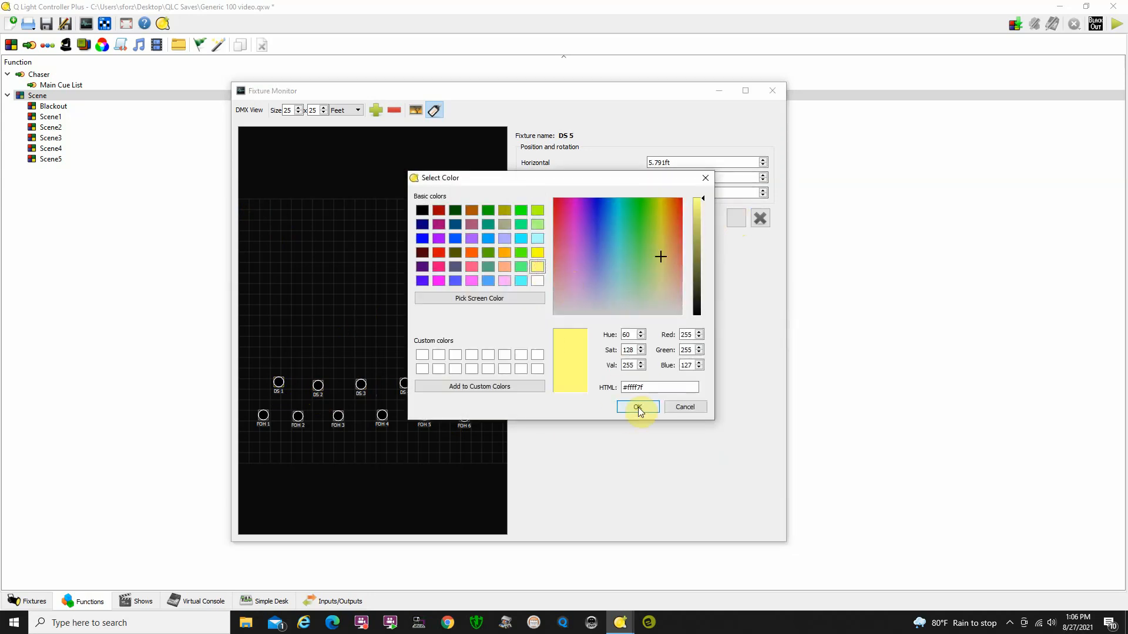
left_click(637, 408)
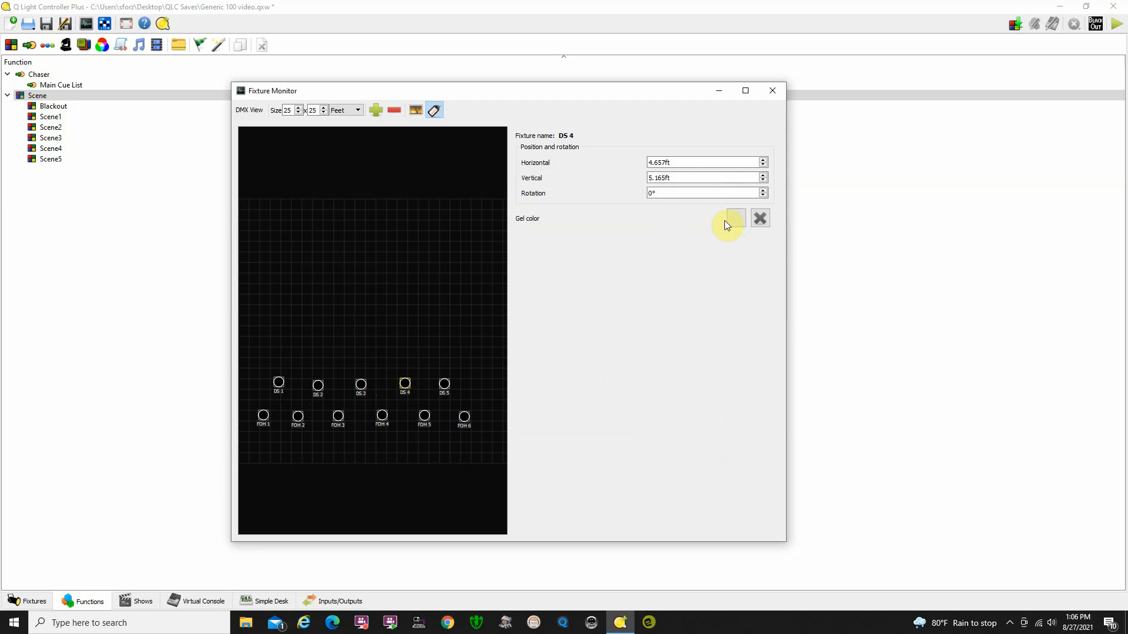
left_click(734, 218)
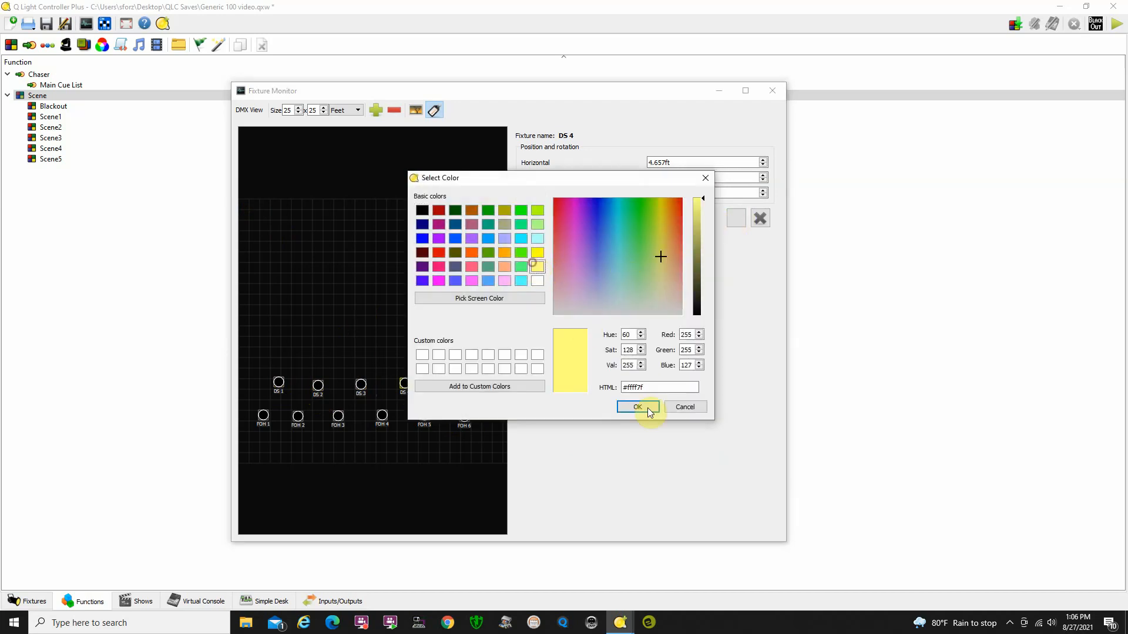
left_click(636, 406)
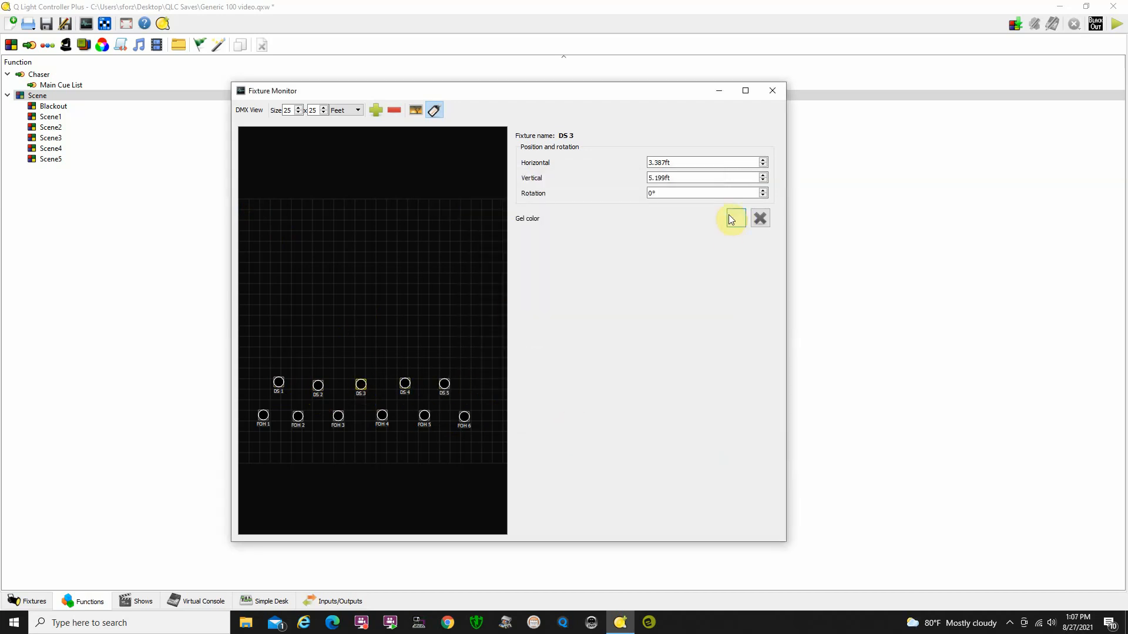
left_click(733, 218)
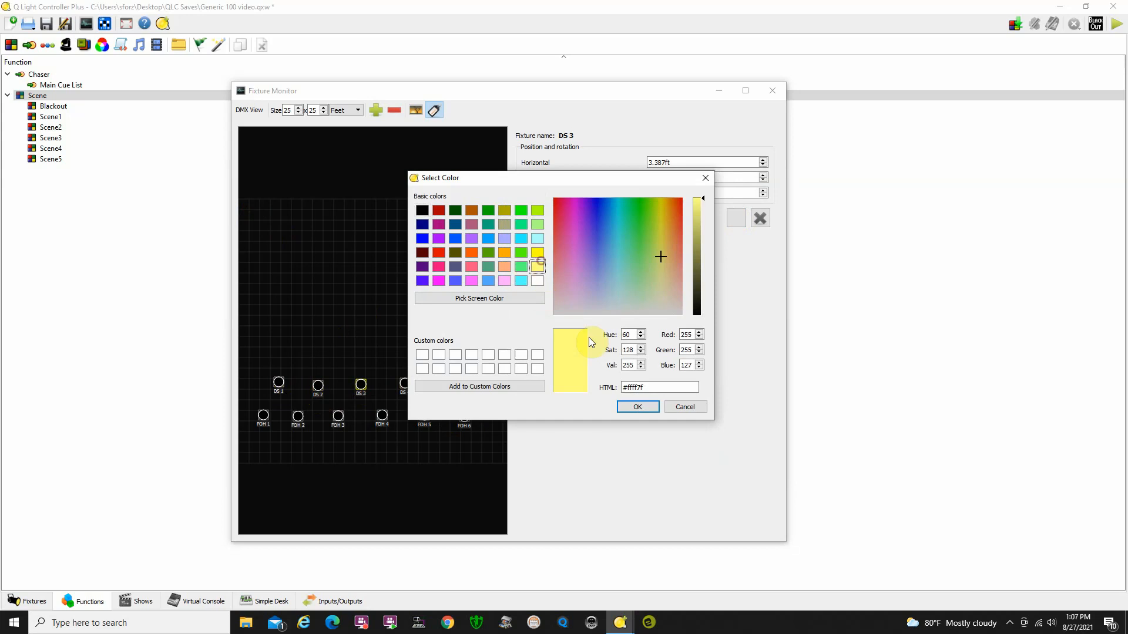
left_click(635, 407)
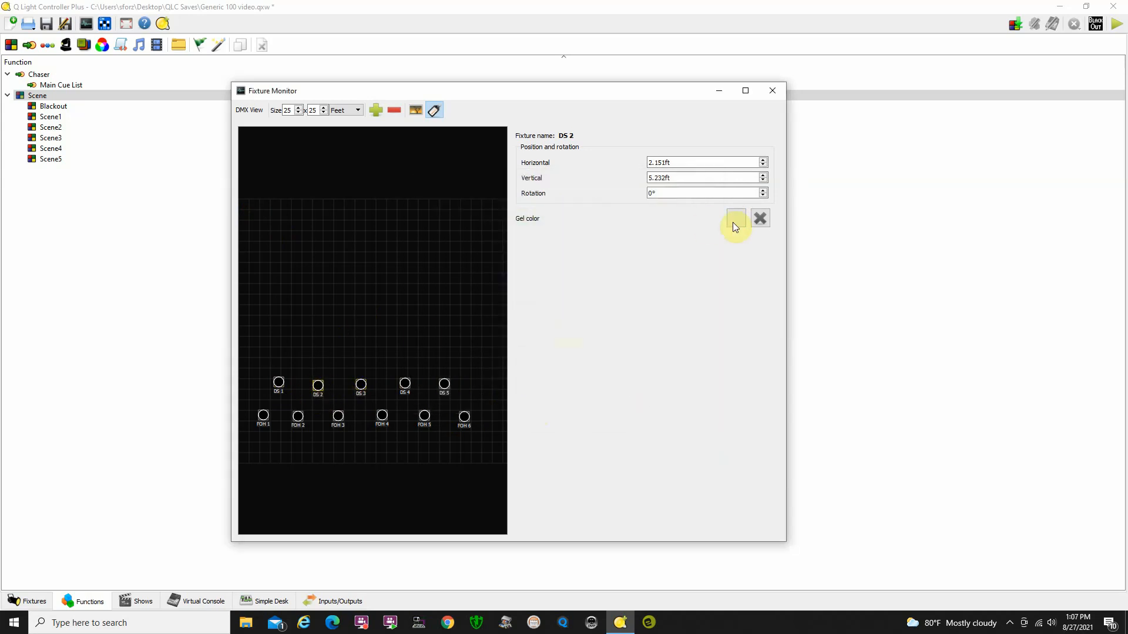
left_click(735, 218)
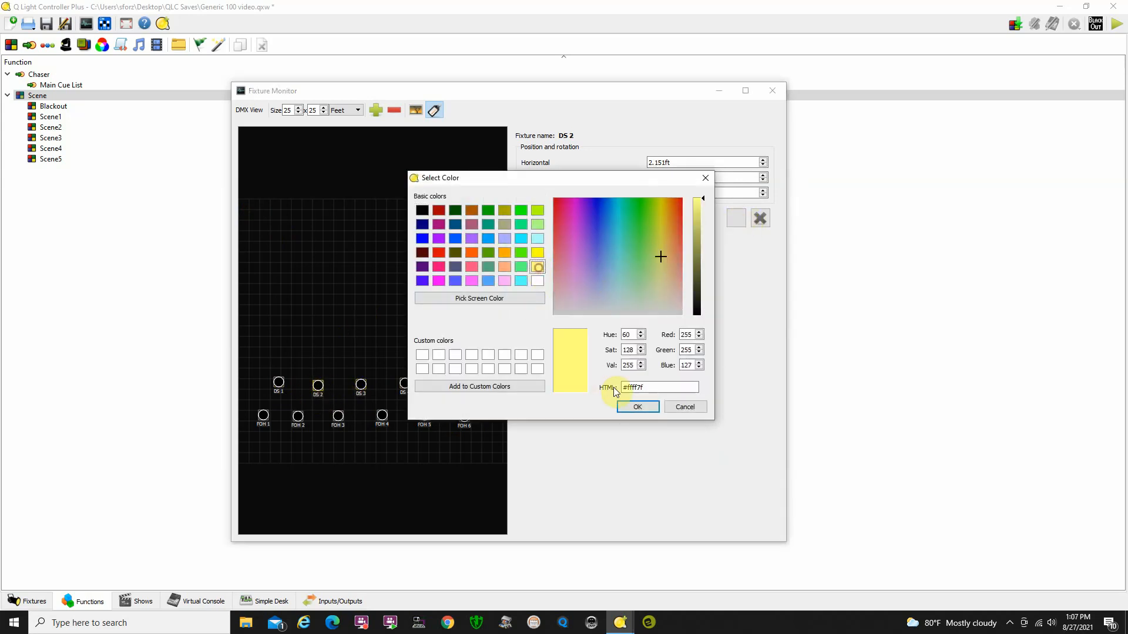
left_click(636, 406)
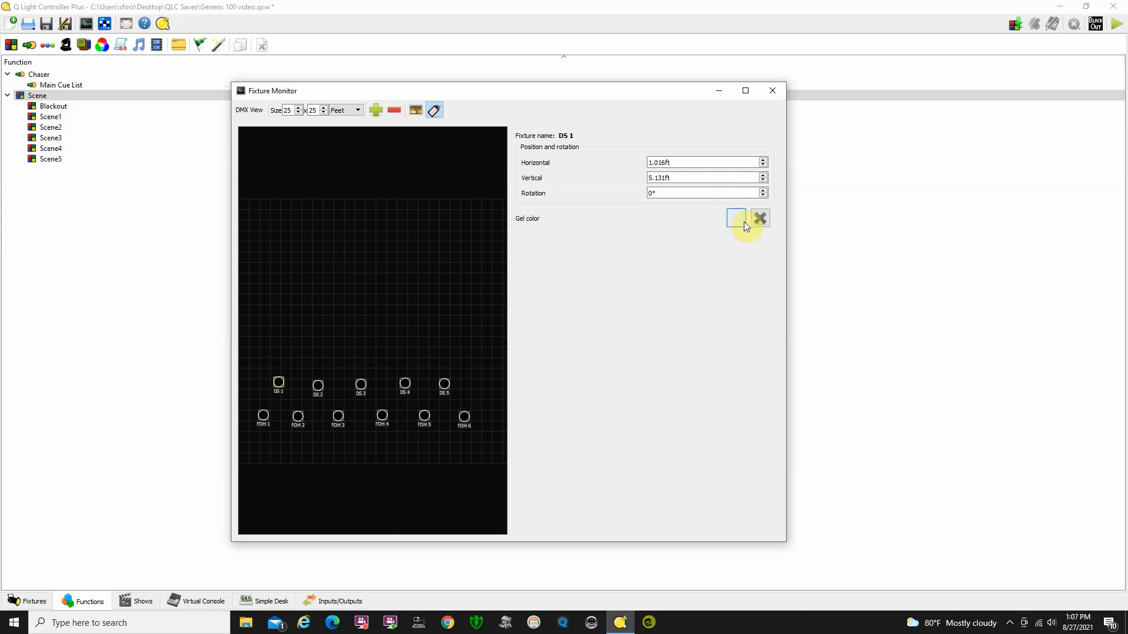
left_click(735, 219)
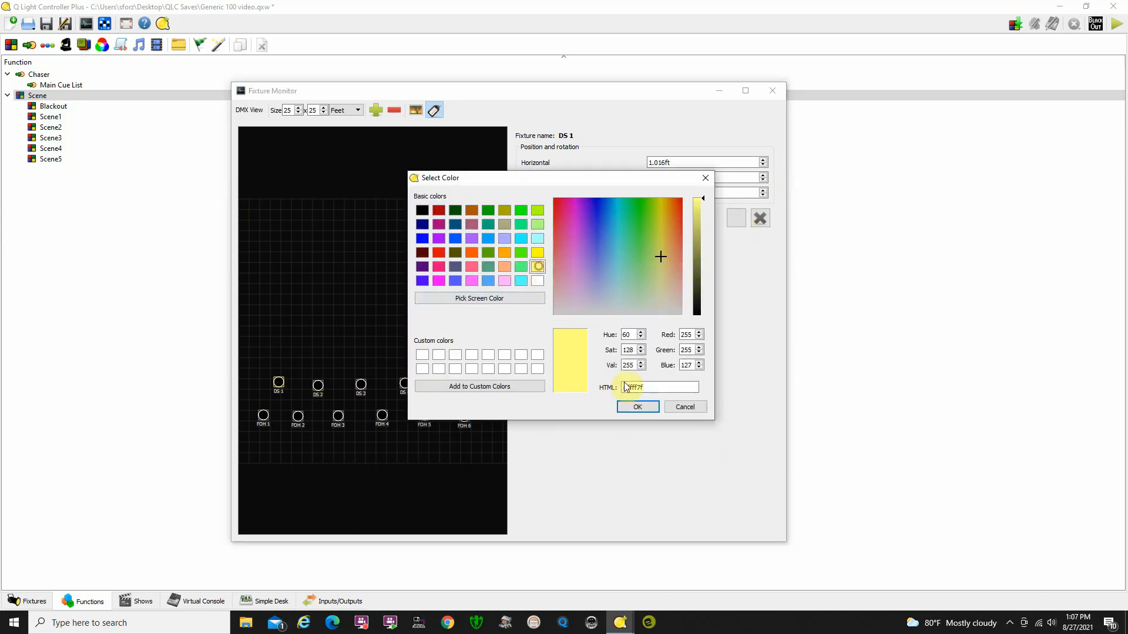
left_click(636, 406)
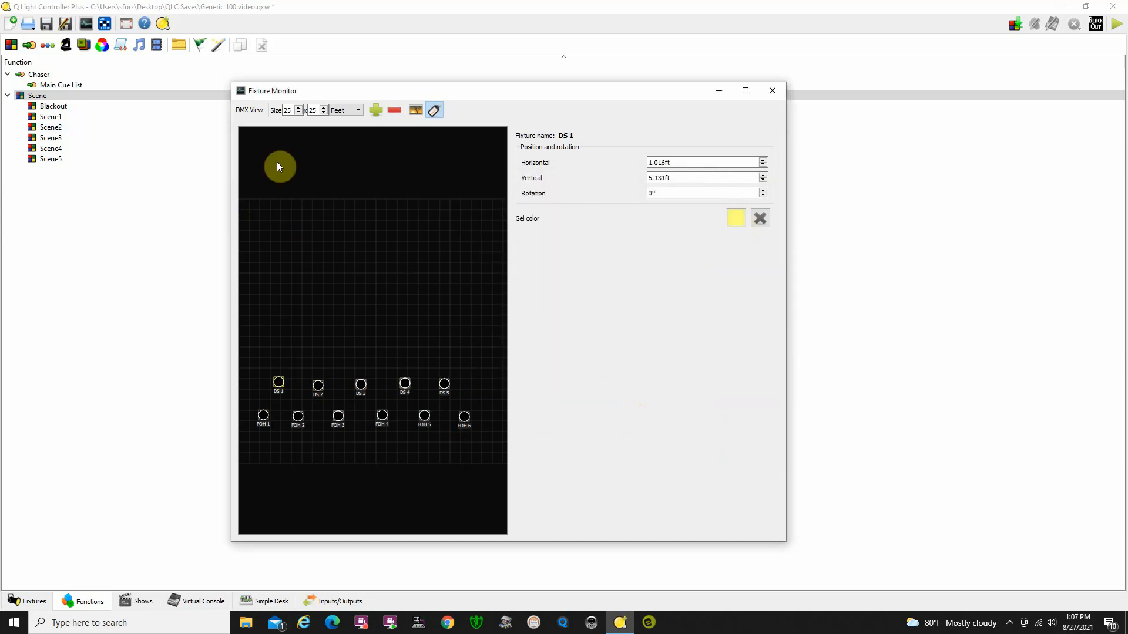
left_click(375, 109)
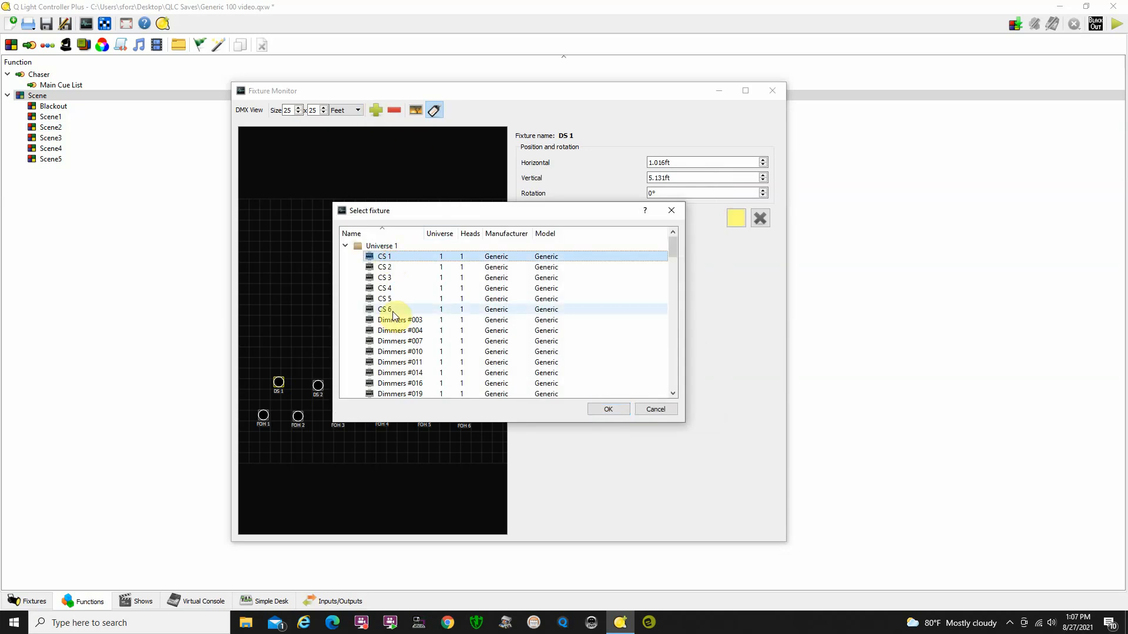
Add CS 1 to CS 6 and arrange them in a row above the DS row.
left_click(608, 408)
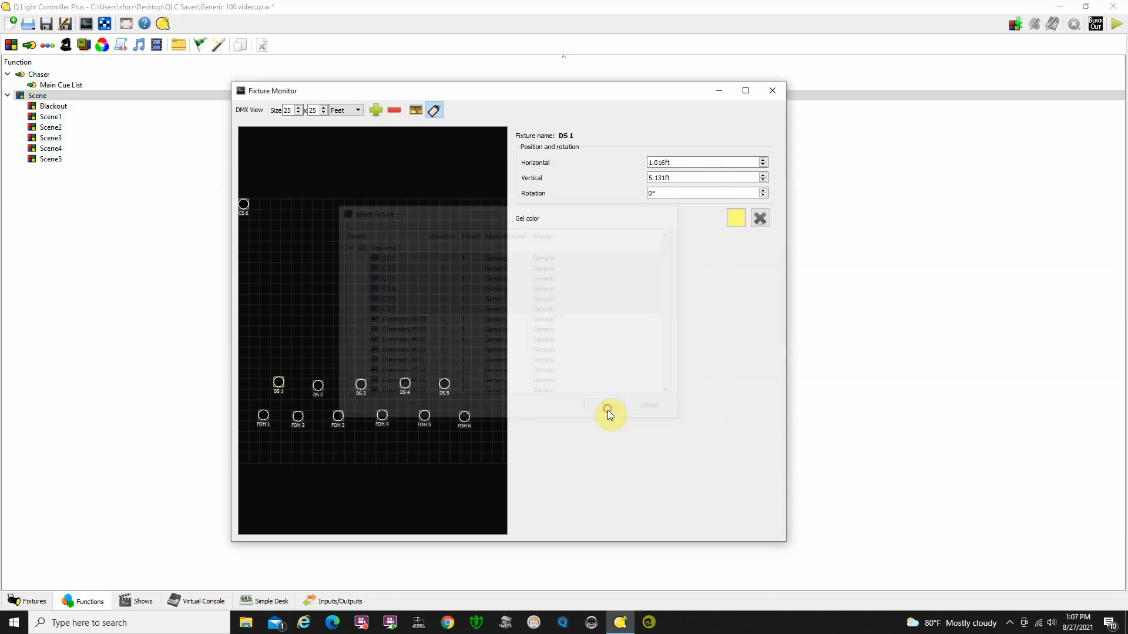
left_click(604, 405)
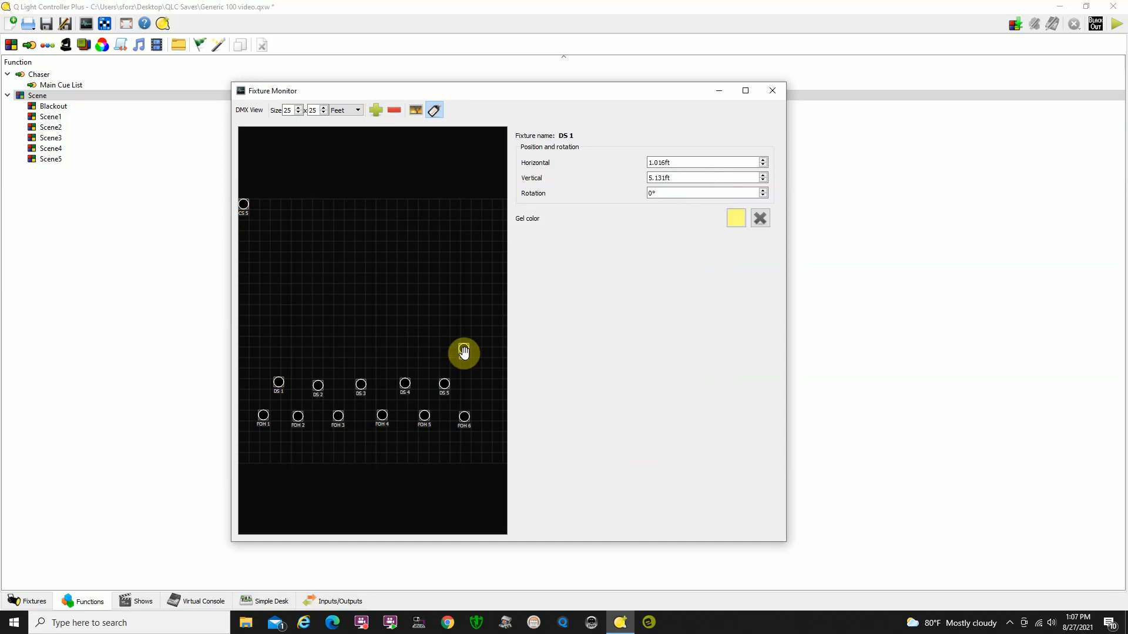
left_click_drag(464, 353, 415, 344)
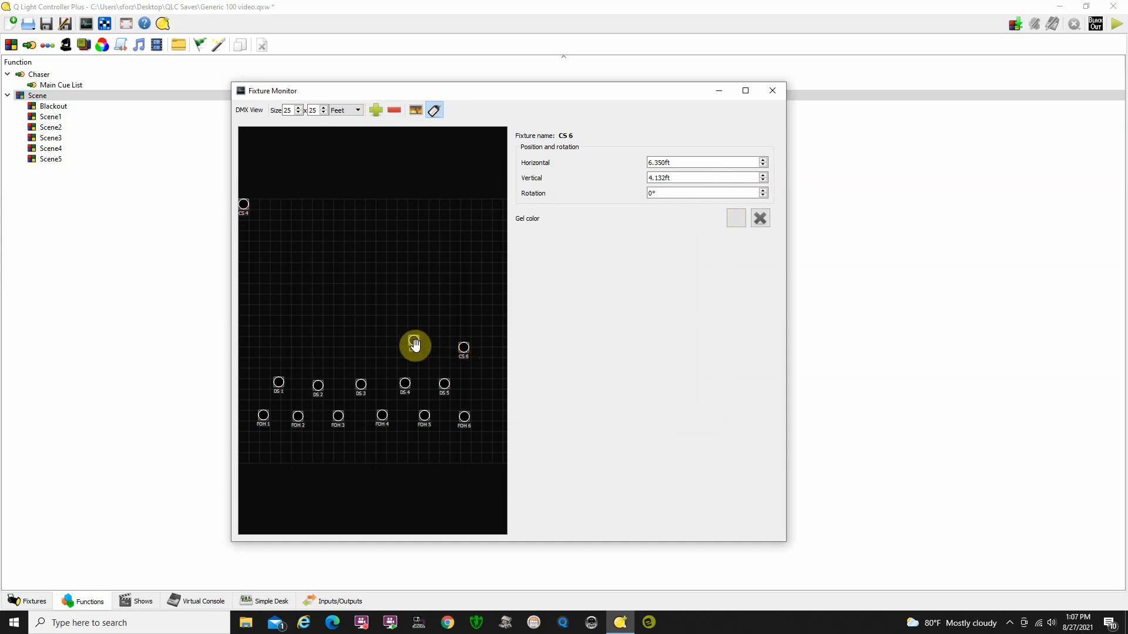
left_click_drag(414, 345, 411, 335)
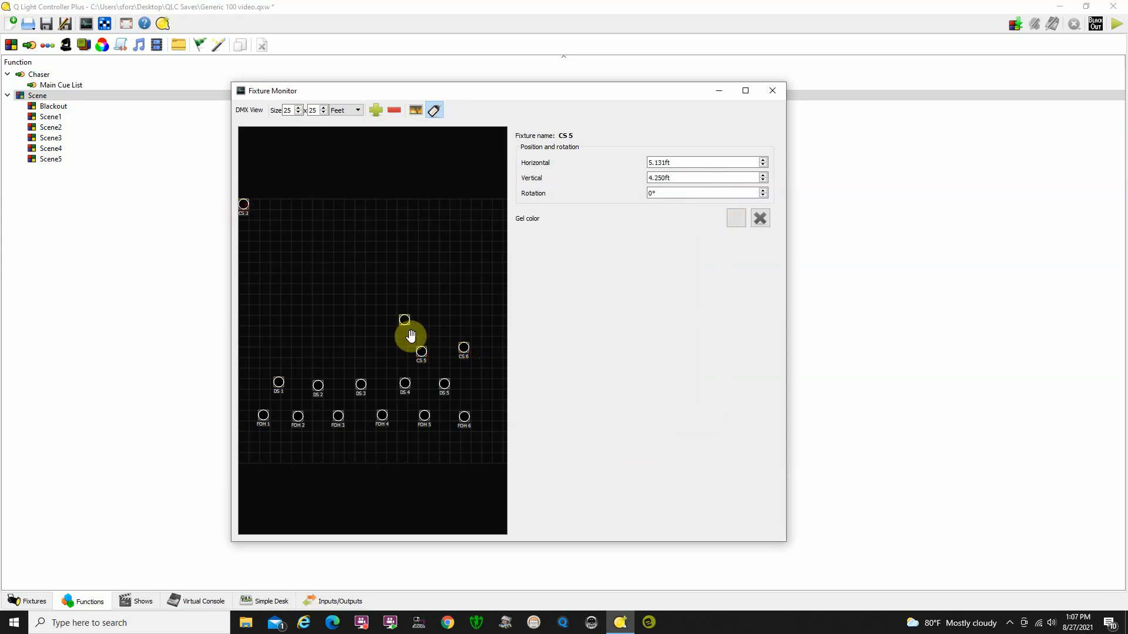
left_click_drag(403, 319, 353, 319)
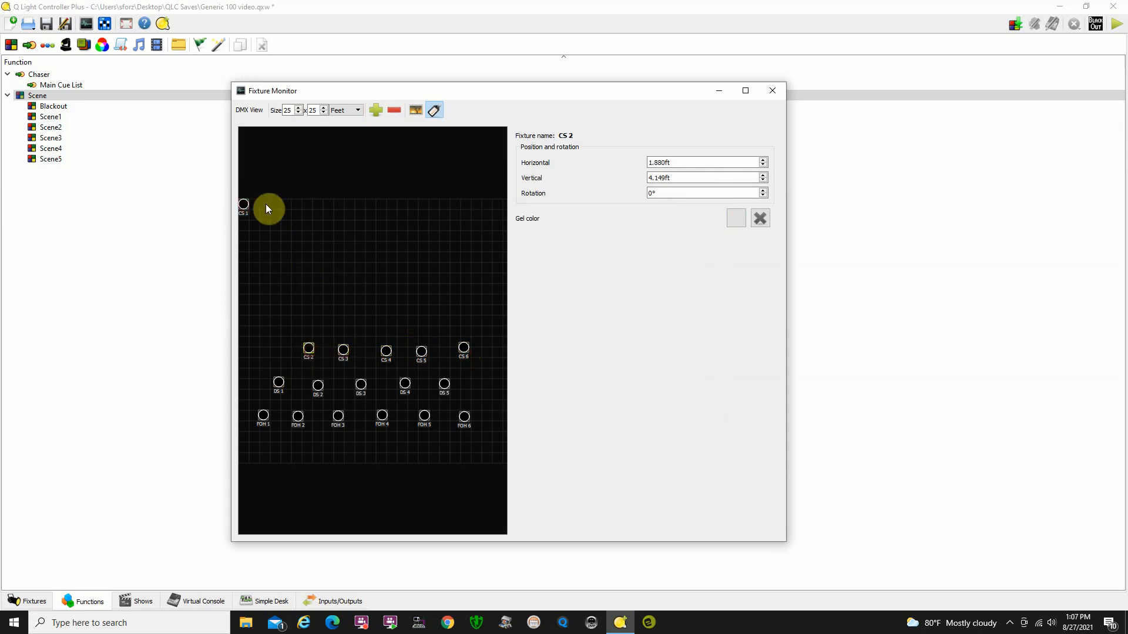
left_click_drag(242, 205, 264, 346)
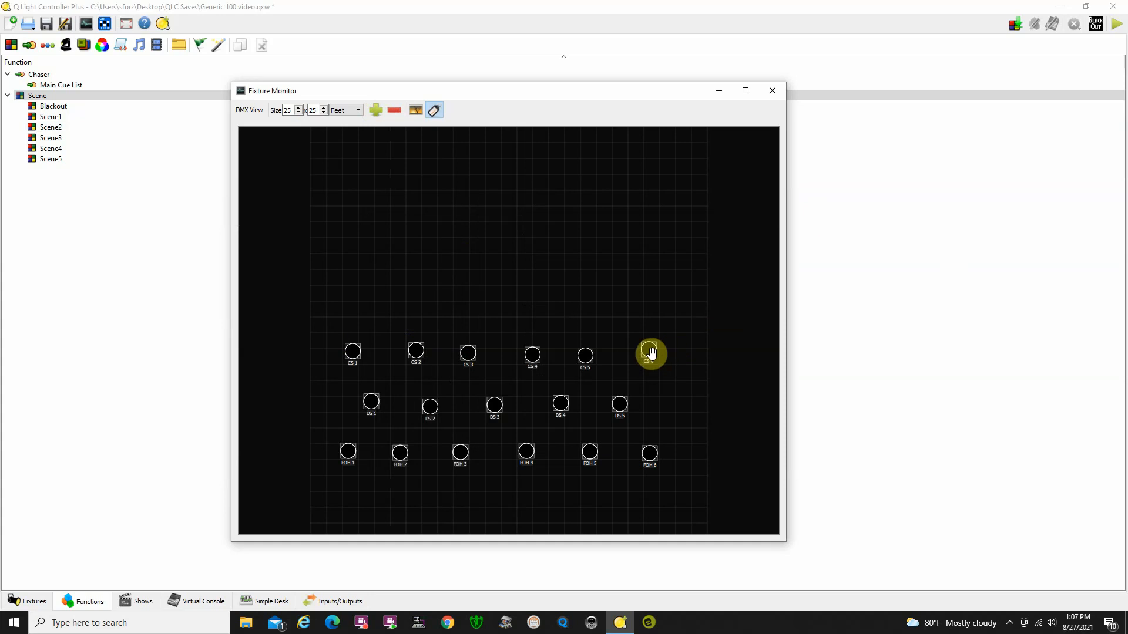
left_click(650, 352)
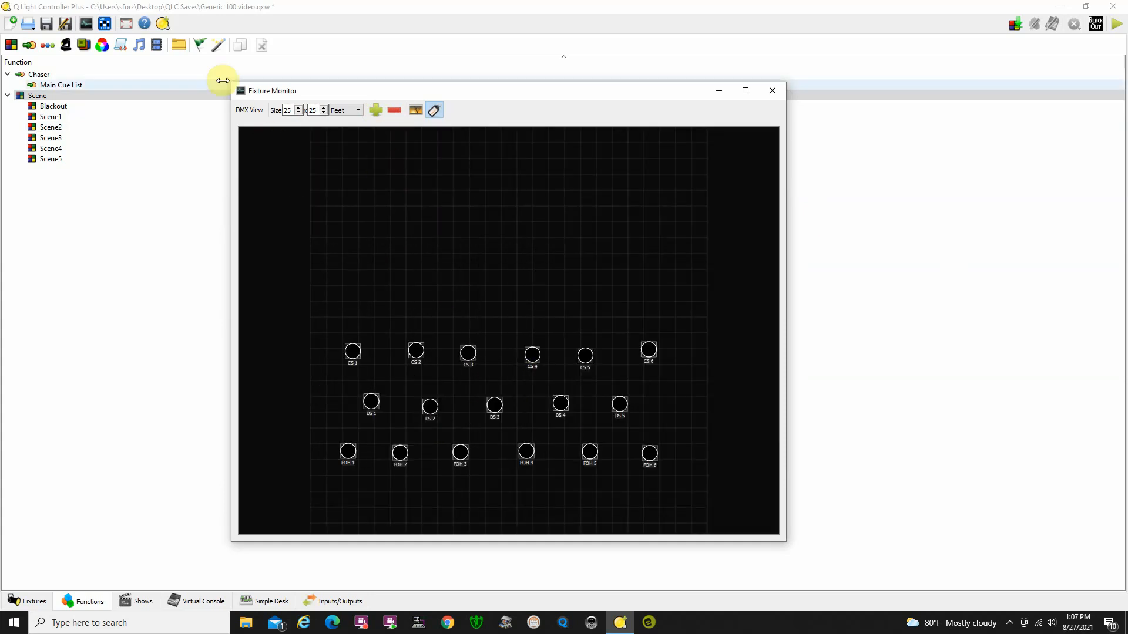
Shrink the Fixture Monitor, move it right, and preview Scene1's blue FOH fixtures.
left_click_drag(271, 90, 401, 186)
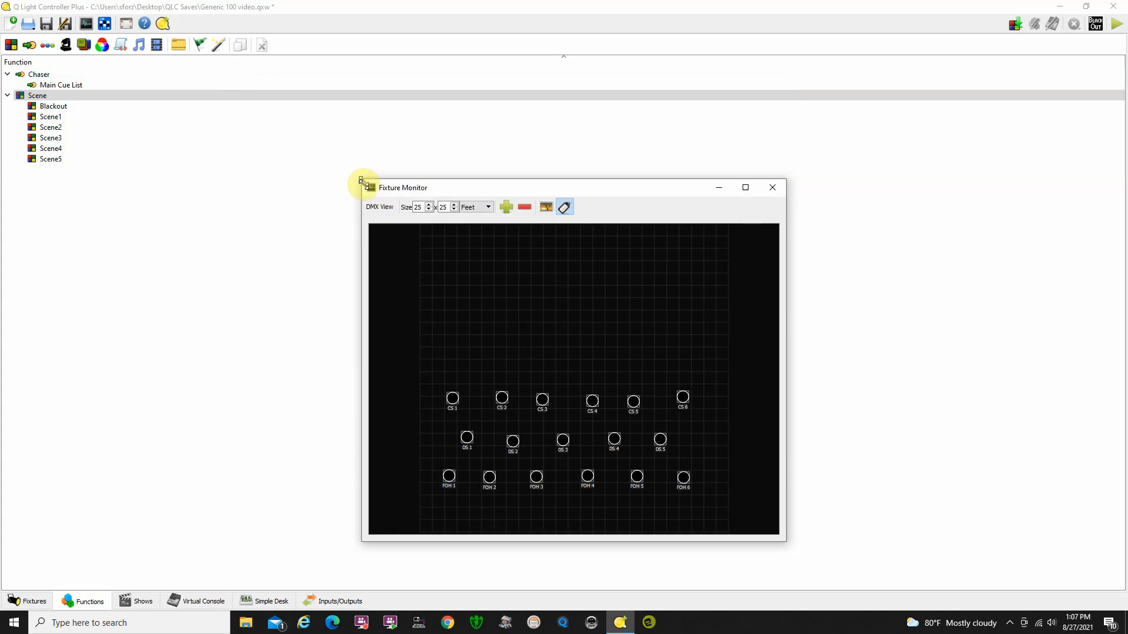
left_click_drag(403, 188, 537, 187)
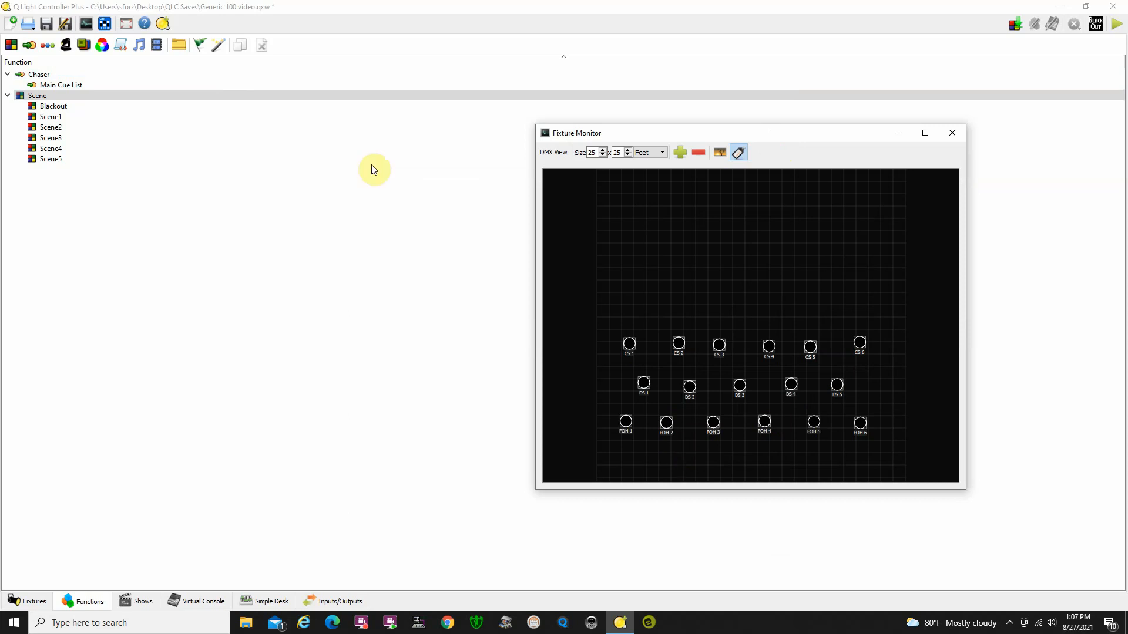
double_click(51, 117)
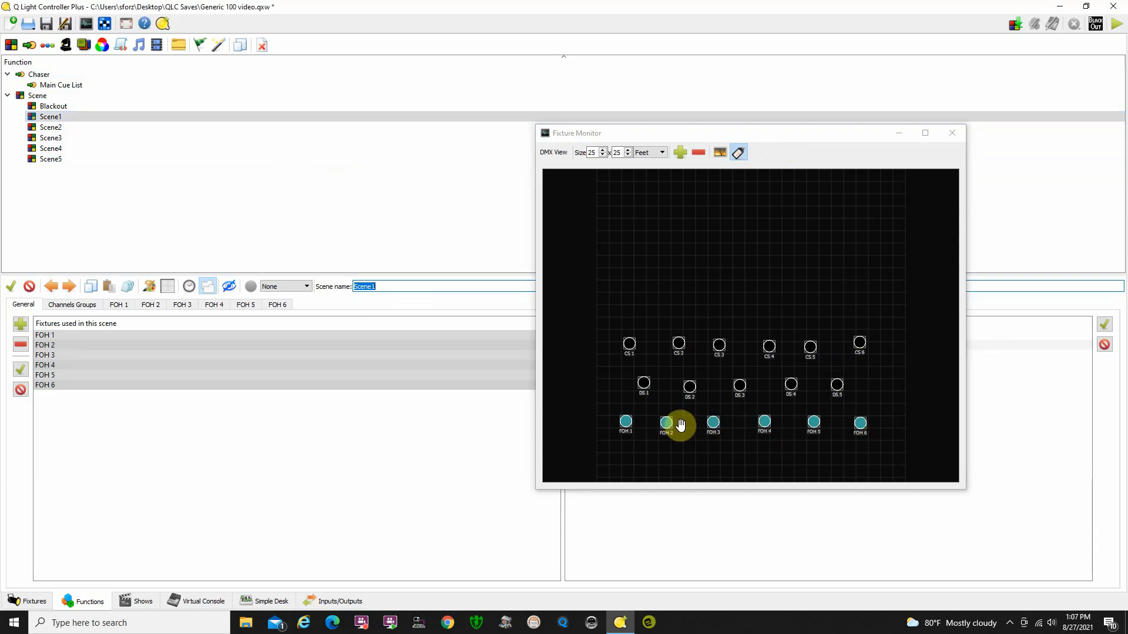
Select Scene2, Scene3, Scene4 and Scene5 in turn to preview their lit fixture rows on the monitor.
left_click(50, 127)
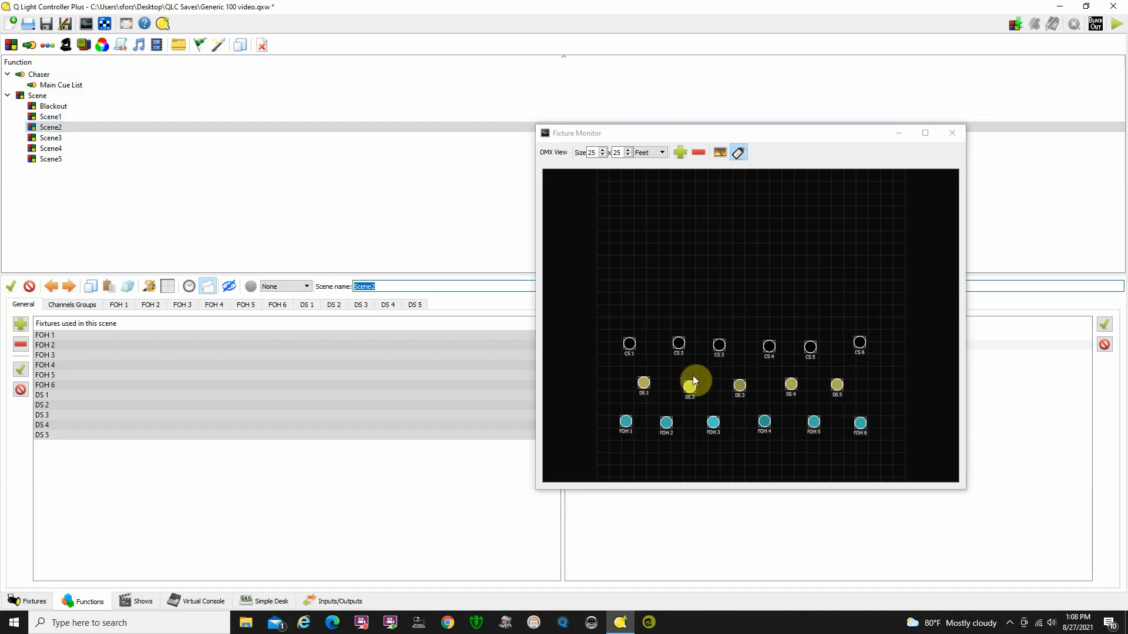
left_click(50, 138)
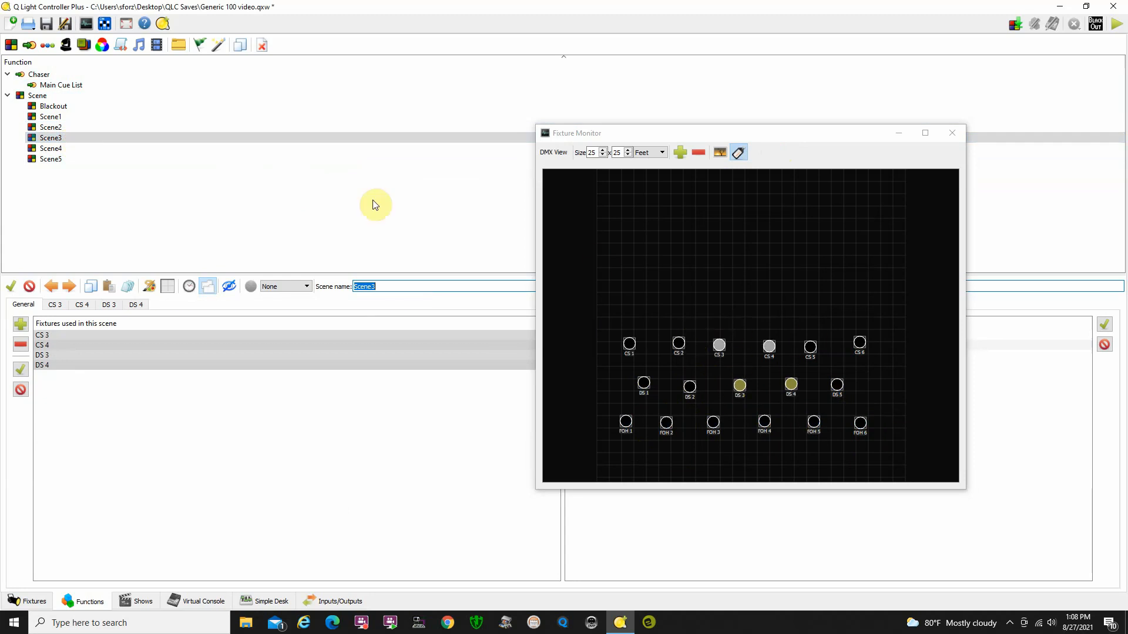
left_click(50, 148)
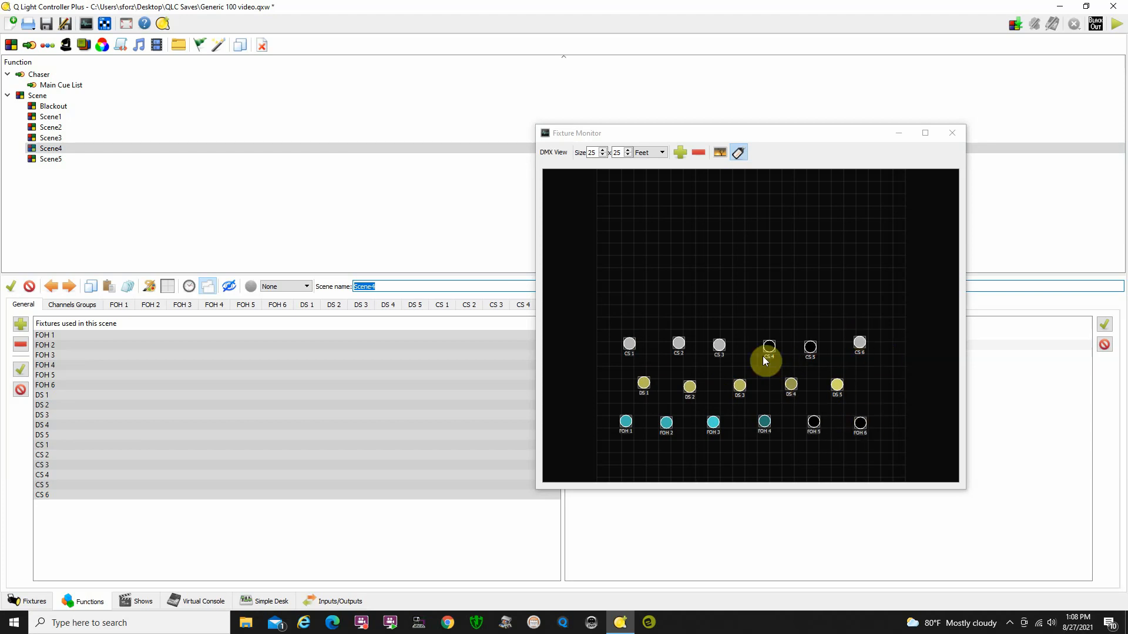
left_click(51, 158)
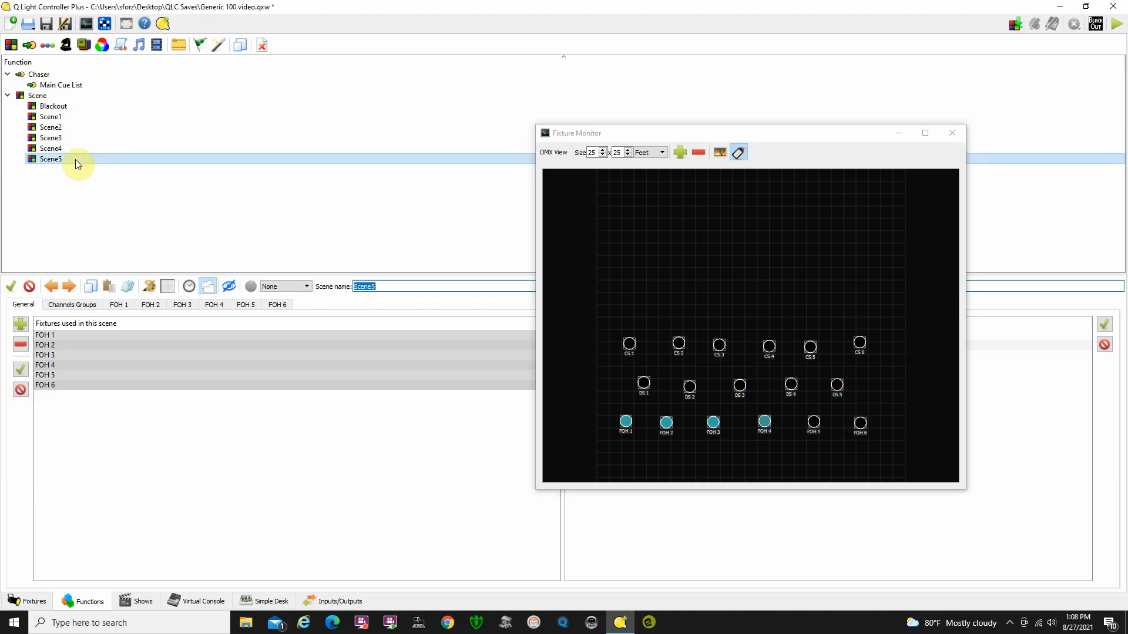